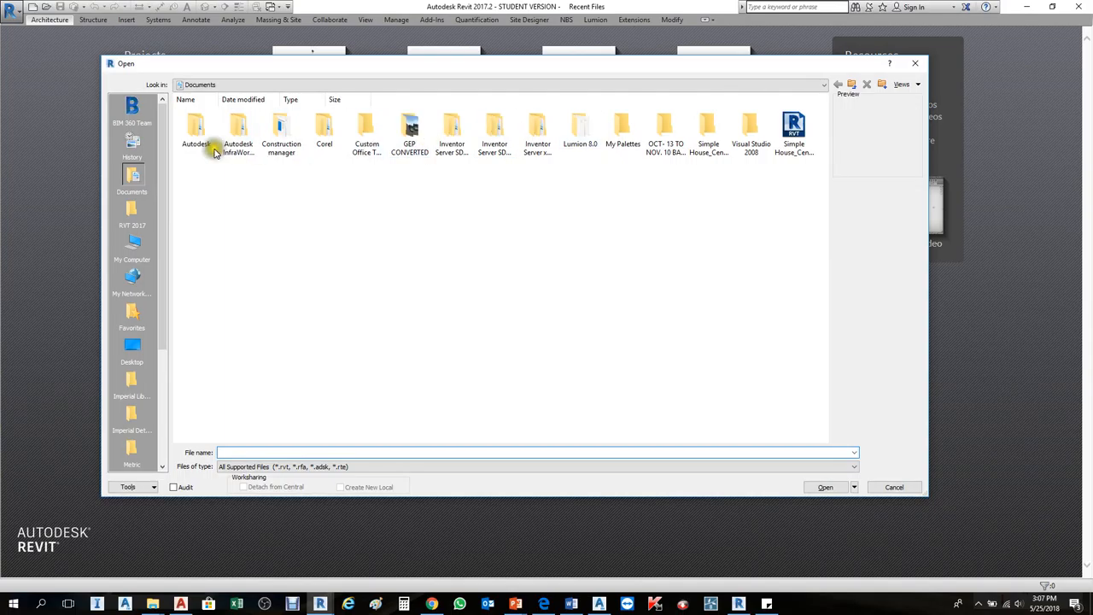
Step: Browse the Open dialog to the Desktop's PROJECT folder, then cancel back to Recent Files
{"action": "left_click", "coordinate": [131, 349]}
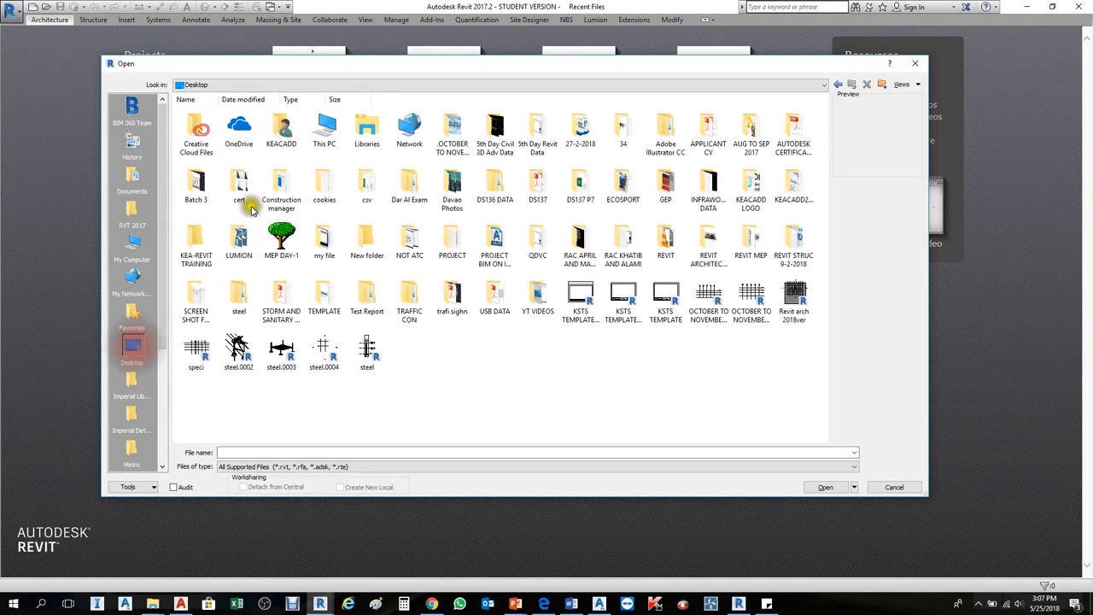
{"action": "left_click", "coordinate": [450, 239]}
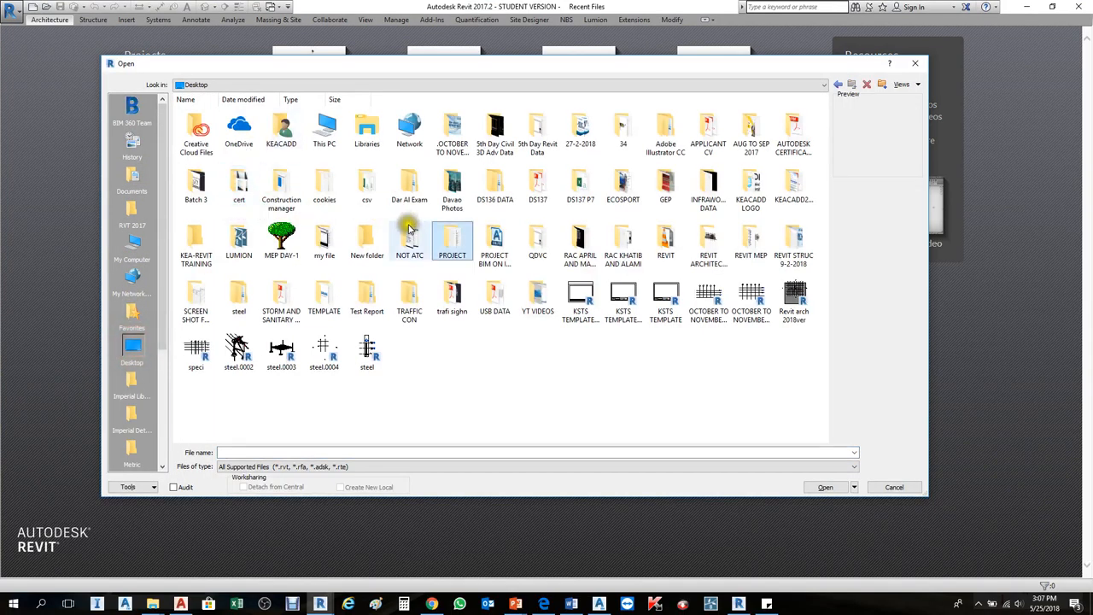
{"action": "double_click", "coordinate": [451, 239]}
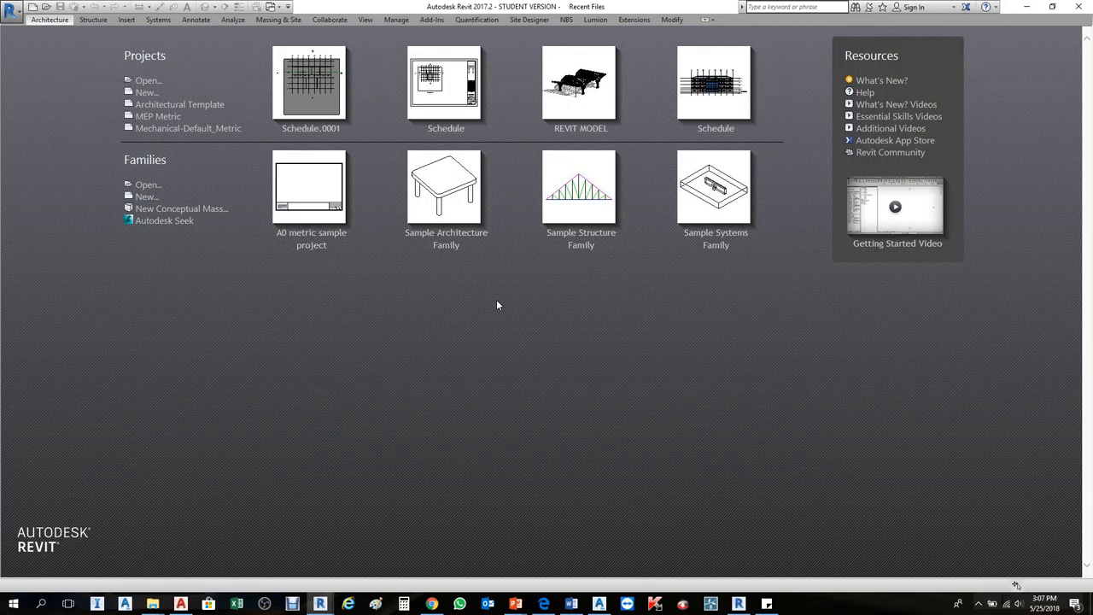
Step: Switch from Storm and Sanitary Analysis back to Revit's Arch-1 North elevation
{"action": "left_click", "coordinate": [179, 104]}
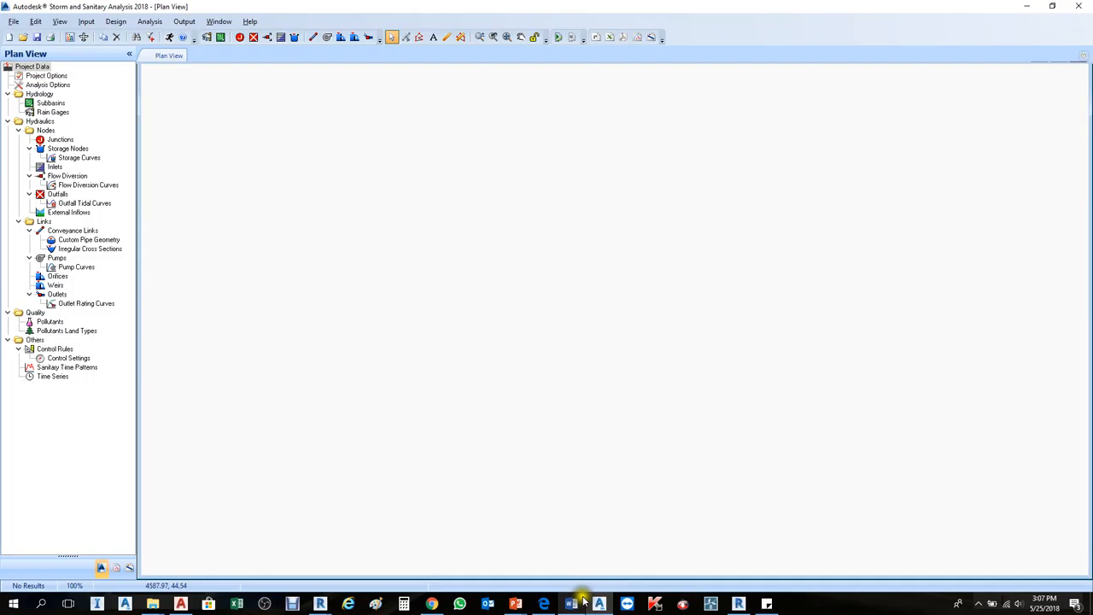
{"action": "mouse_move", "coordinate": [674, 526]}
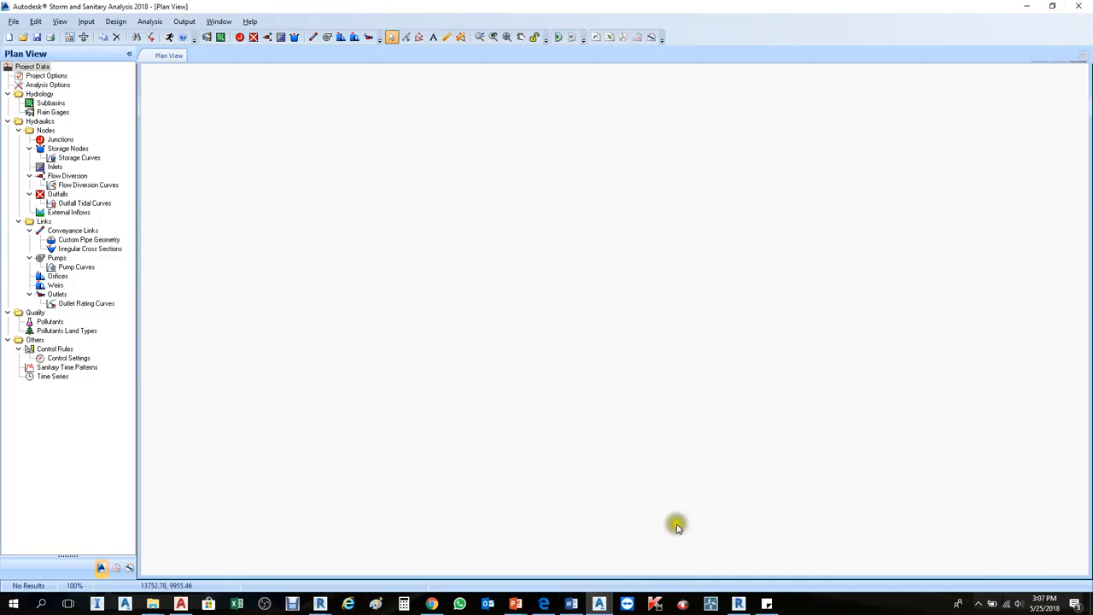
{"action": "left_click", "coordinate": [598, 603]}
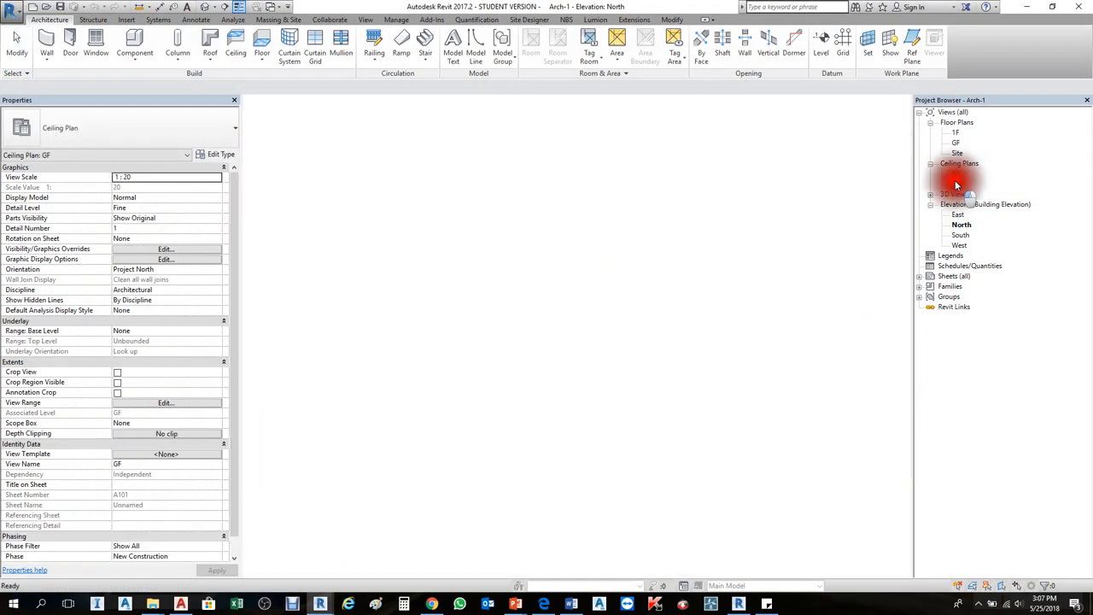
Step: Check grid 5 on Arch-1's GF ceiling plan, then switch to Project1's HVAC GF plan
{"action": "double_click", "coordinate": [957, 184]}
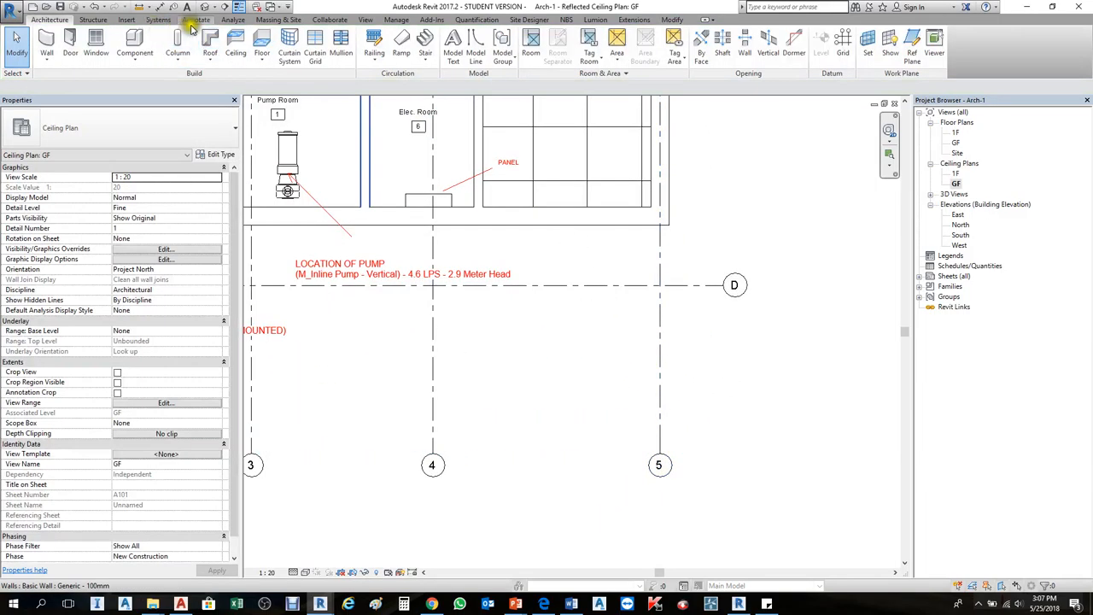
{"action": "left_click", "coordinate": [195, 18]}
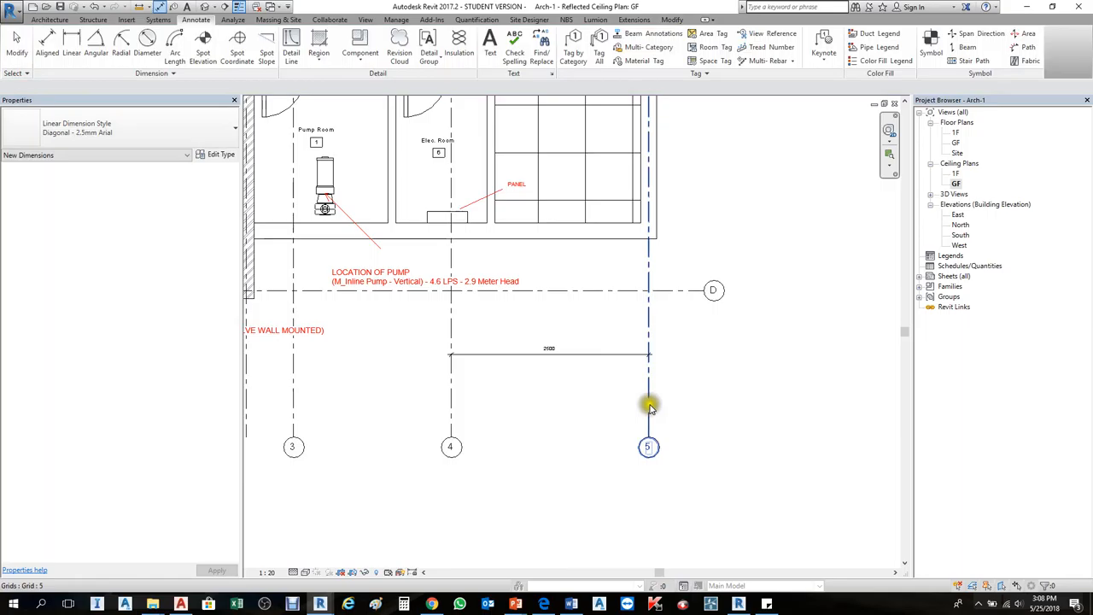
{"action": "left_click", "coordinate": [649, 448]}
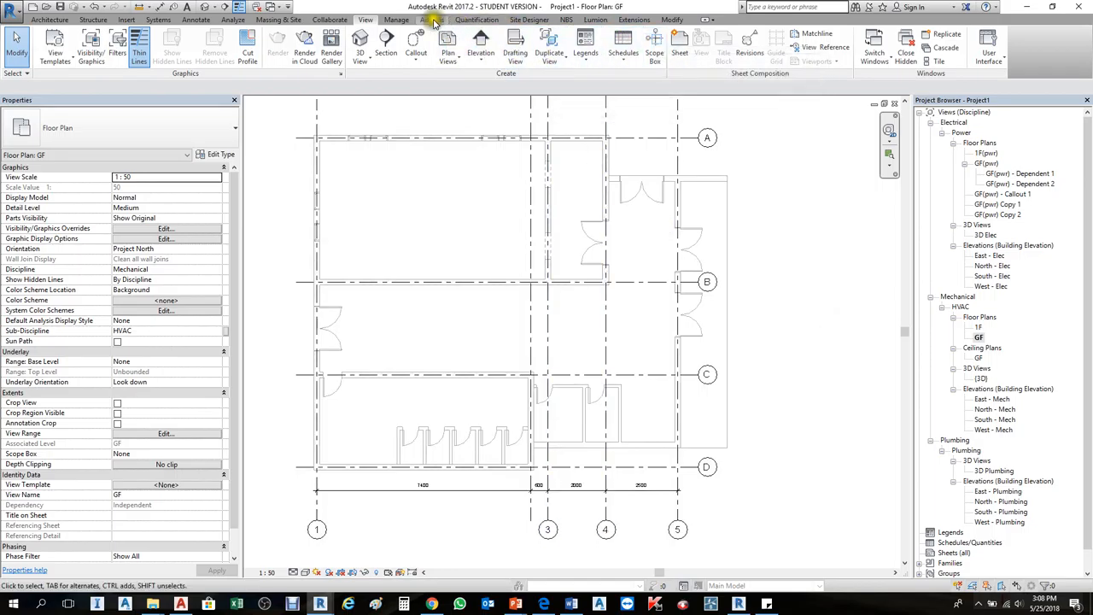
Step: Reload the Arch-1.rvt link through Manage Links, accepting the coordination warning
{"action": "left_click", "coordinate": [410, 21]}
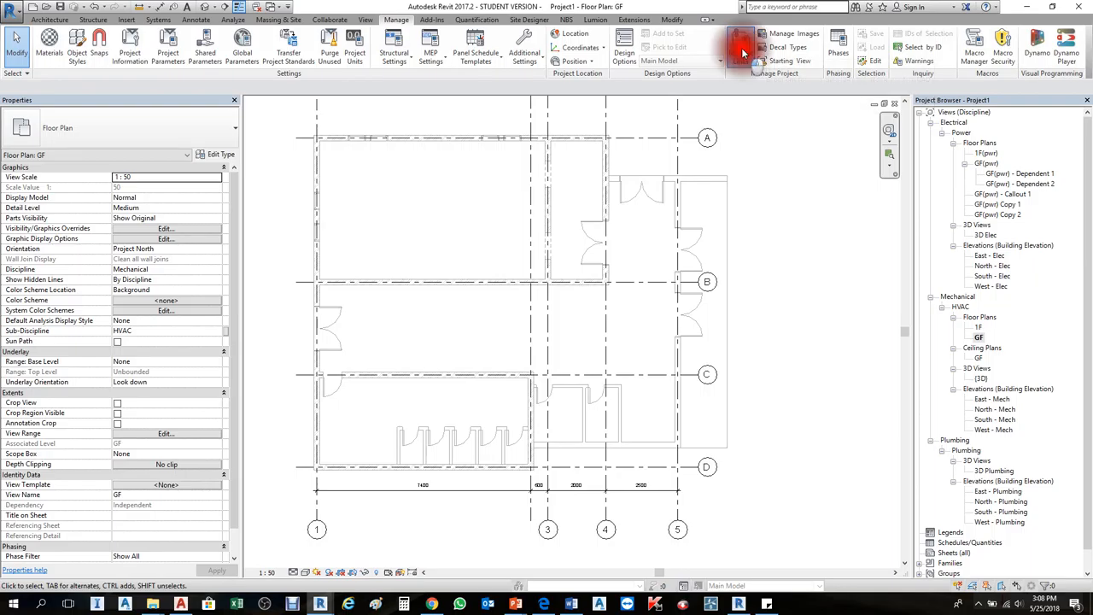
{"action": "left_click", "coordinate": [736, 47]}
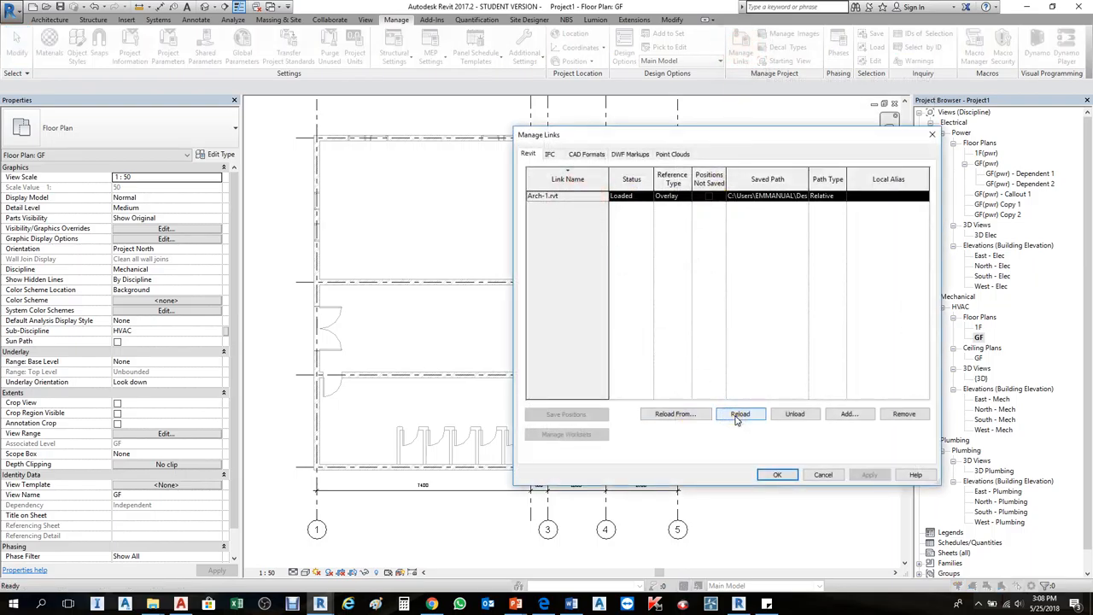
{"action": "left_click", "coordinate": [741, 413]}
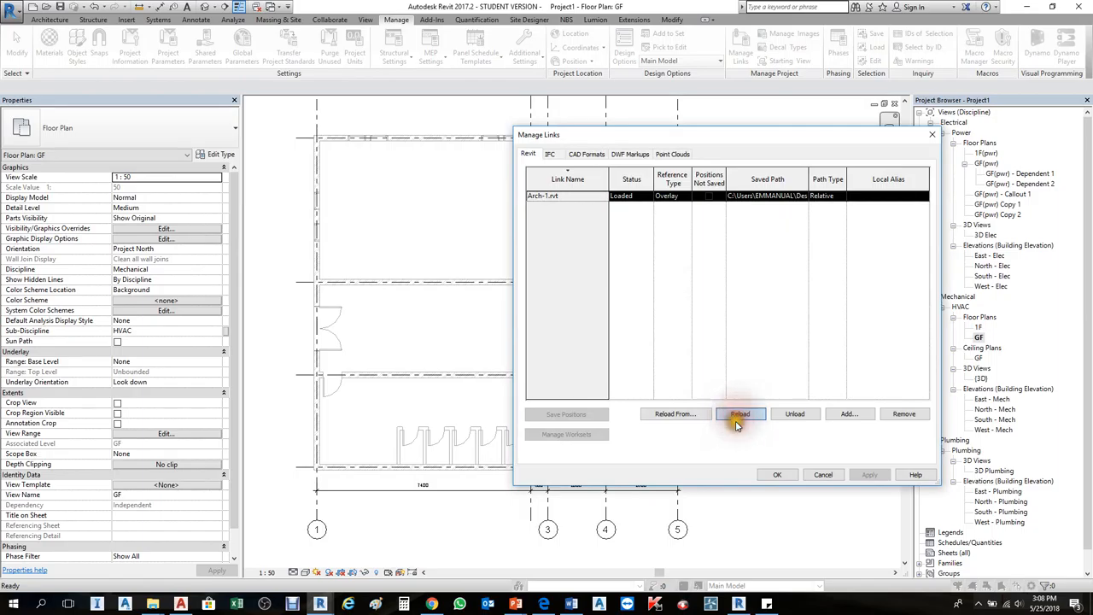
{"action": "left_click", "coordinate": [741, 413]}
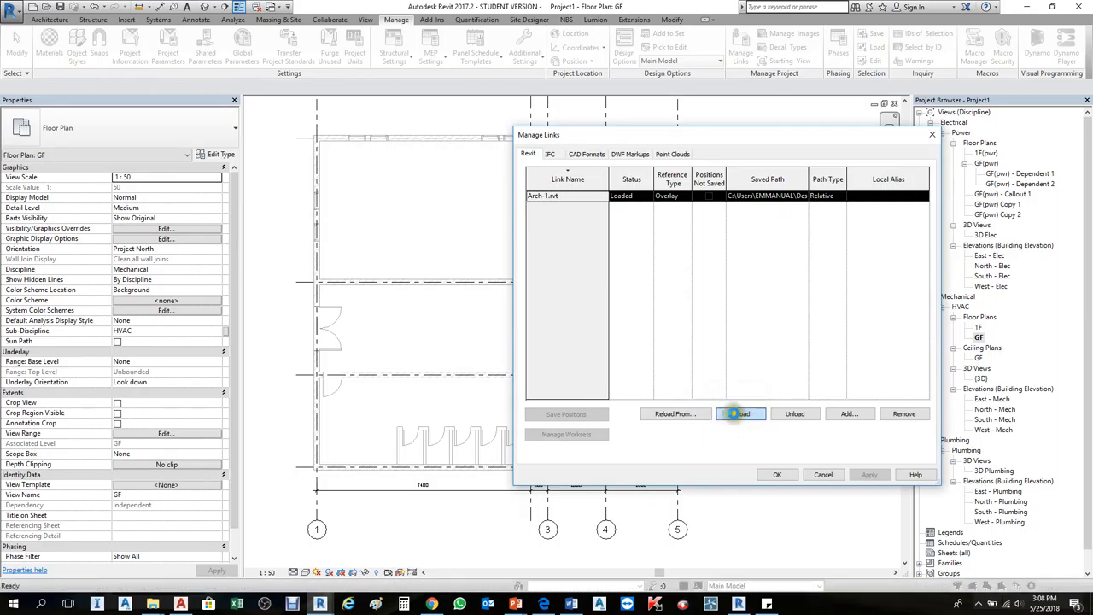
{"action": "left_click", "coordinate": [742, 414]}
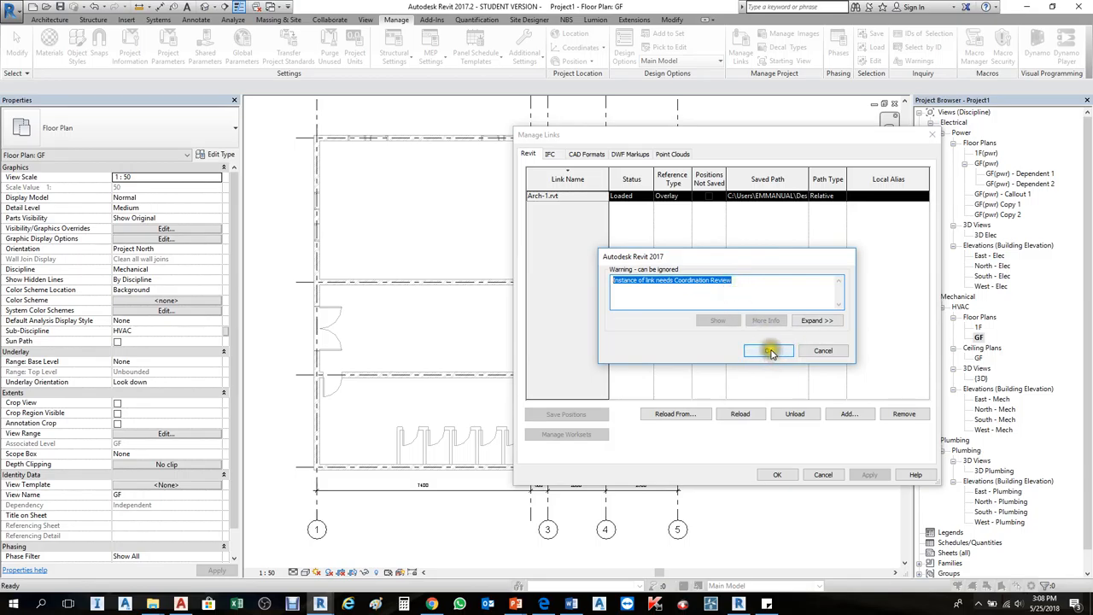
{"action": "left_click", "coordinate": [768, 350]}
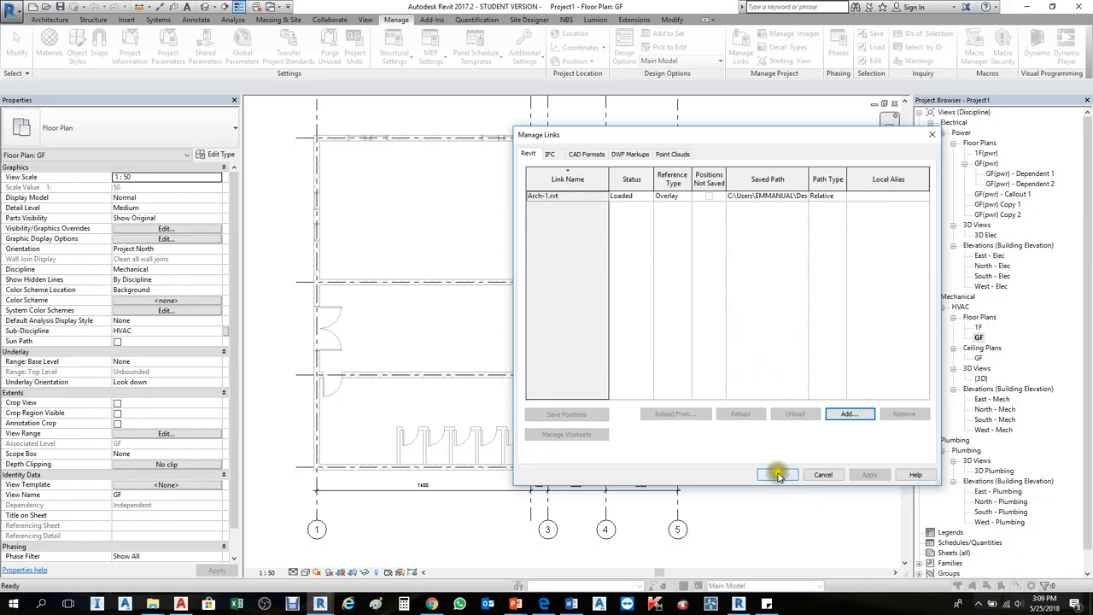
{"action": "left_click", "coordinate": [777, 475]}
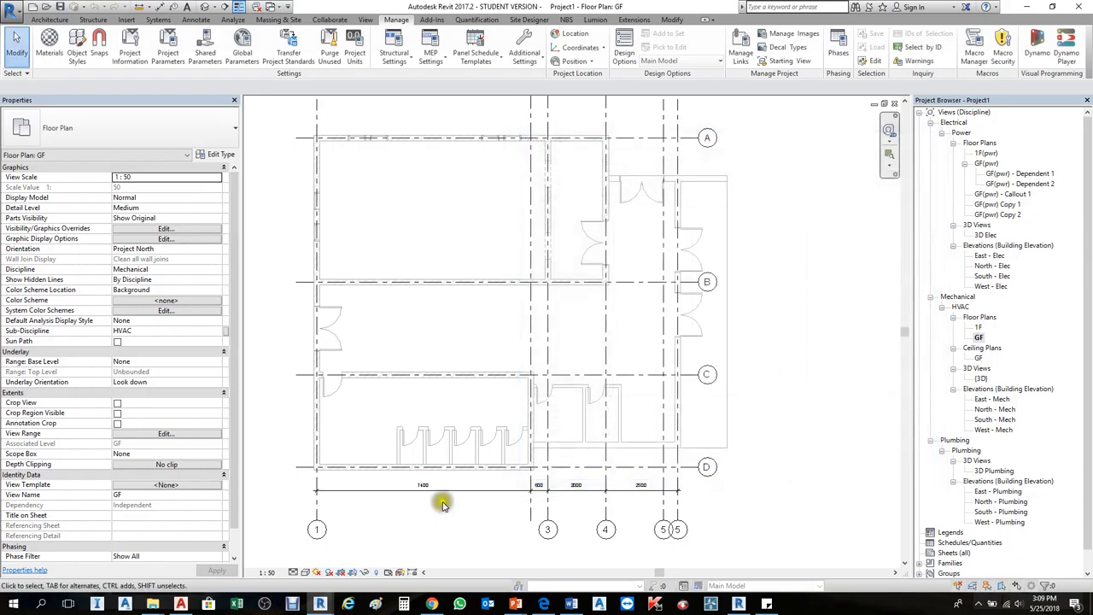
Step: Zoom in on the two overlapping grid 5 bubbles and the 600/2000/2500 dimensions
{"action": "left_click_drag", "start_coordinate": [442, 504], "coordinate": [649, 502]}
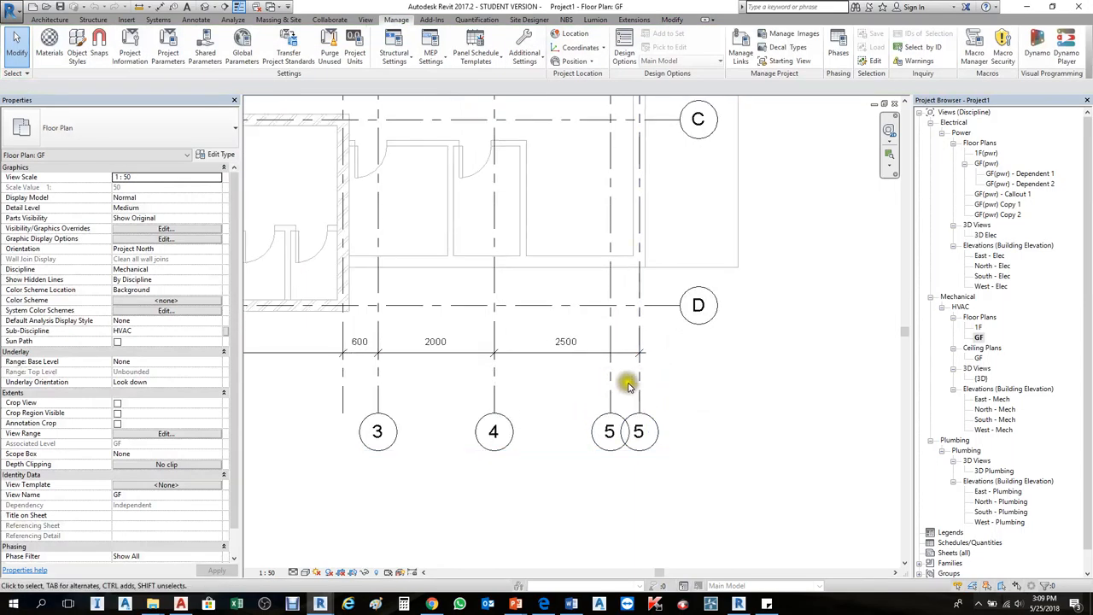
Step: Start a Coordination Review for the linked model and move its panel off the plan
{"action": "left_click", "coordinate": [324, 19]}
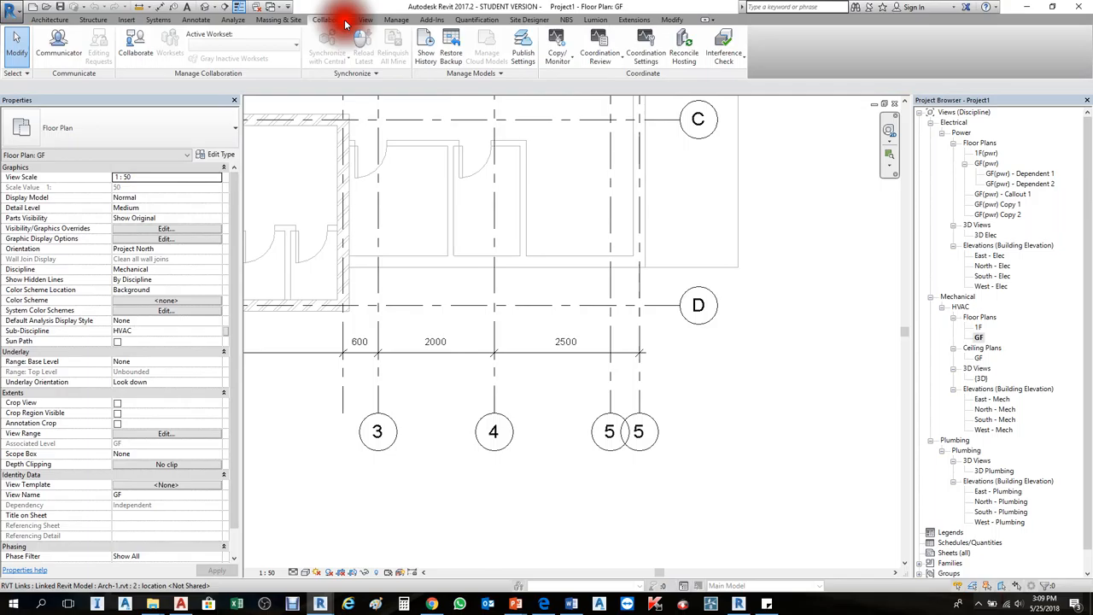
{"action": "mouse_move", "coordinate": [598, 51]}
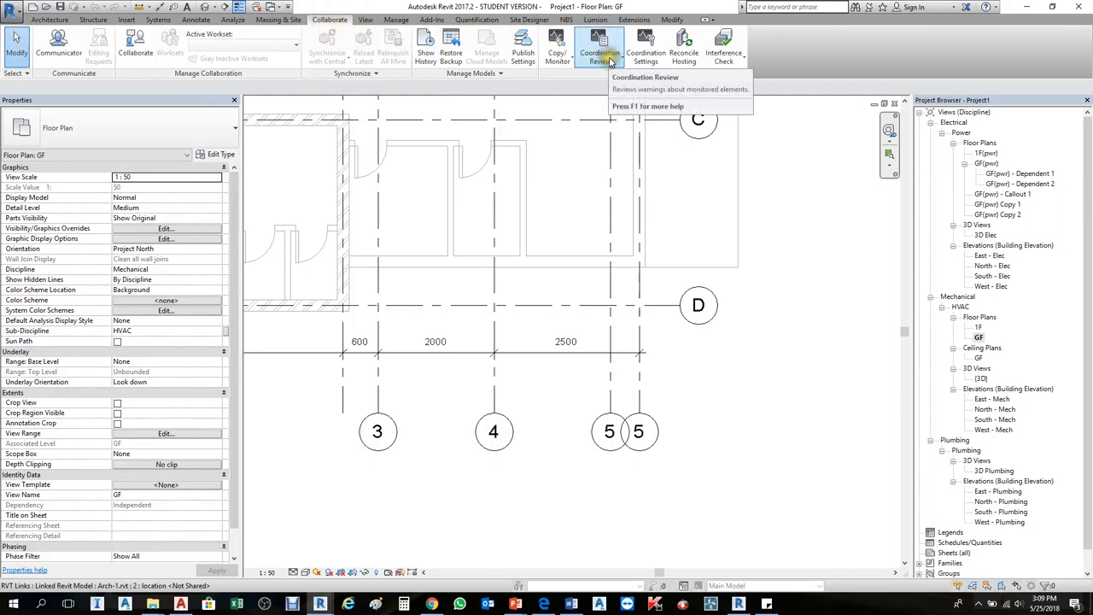
{"action": "left_click", "coordinate": [601, 47]}
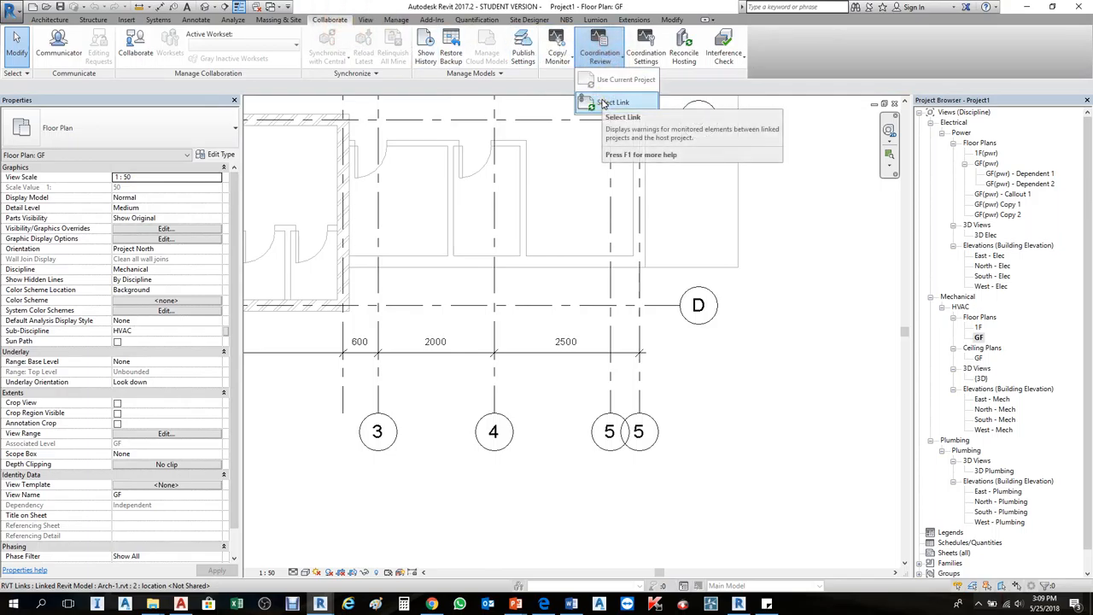
{"action": "left_click", "coordinate": [617, 102]}
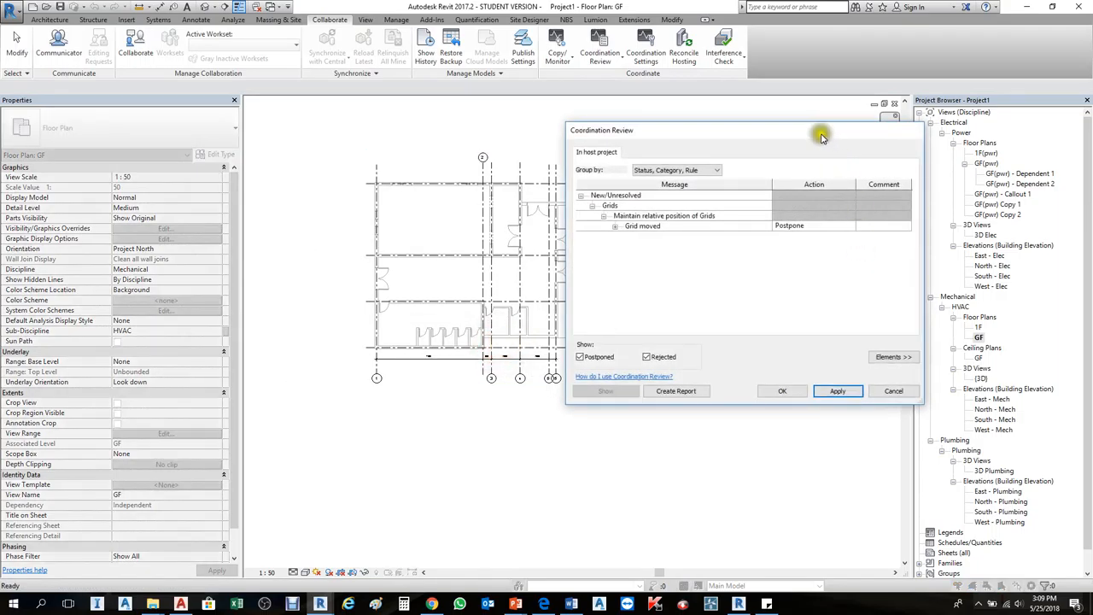
{"action": "left_click_drag", "start_coordinate": [819, 130], "coordinate": [848, 197]}
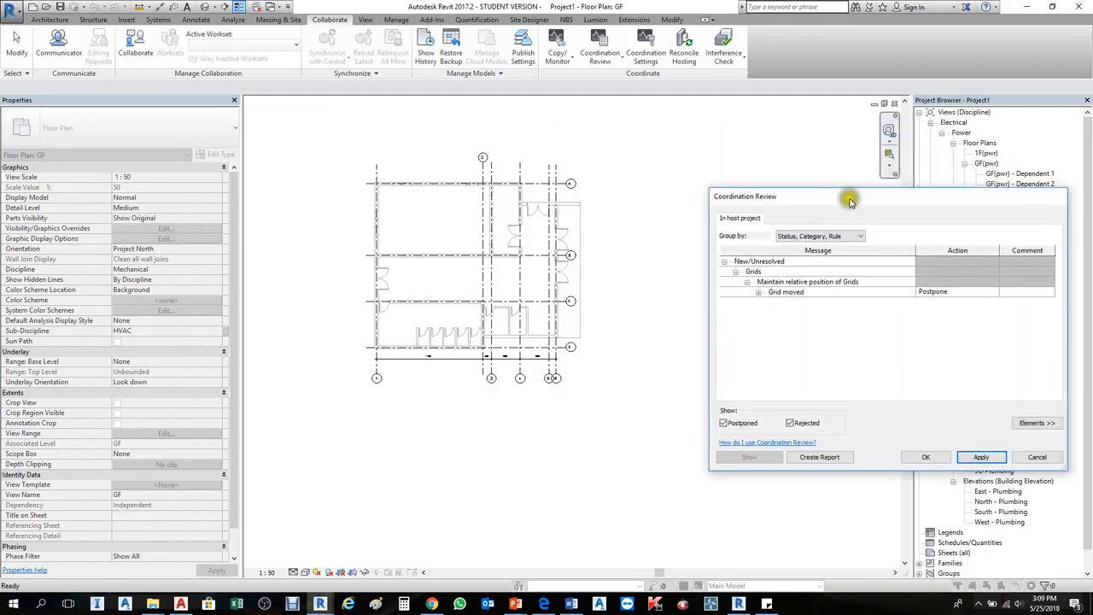
{"action": "left_click_drag", "start_coordinate": [850, 202], "coordinate": [733, 154]}
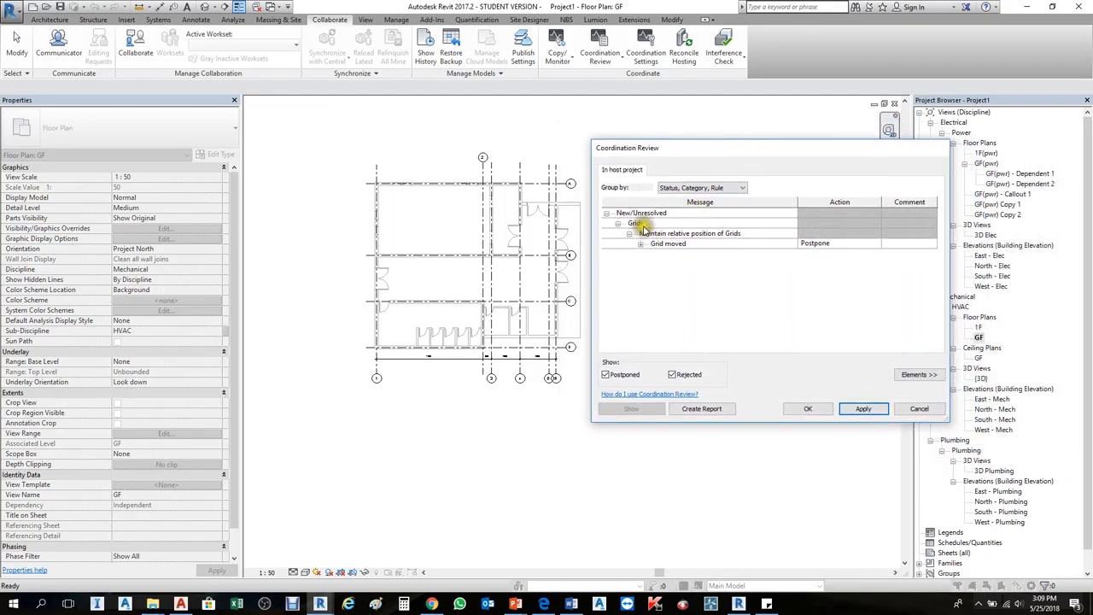
Step: Expand the Grids relative-position rule and show the elements of the Grid moved warning
{"action": "left_click", "coordinate": [640, 222]}
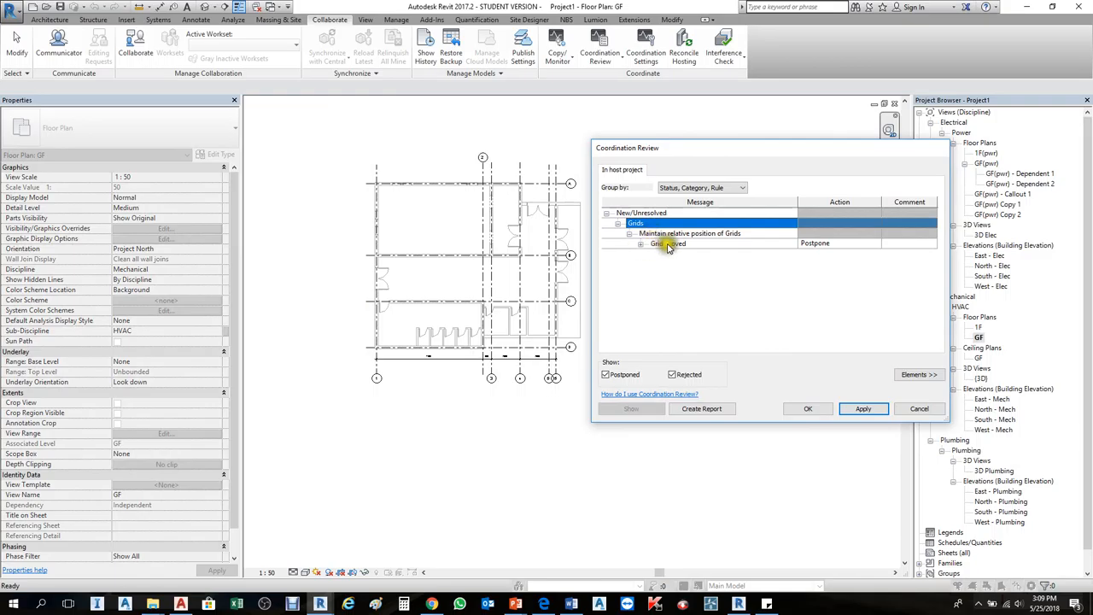
{"action": "left_click", "coordinate": [668, 242]}
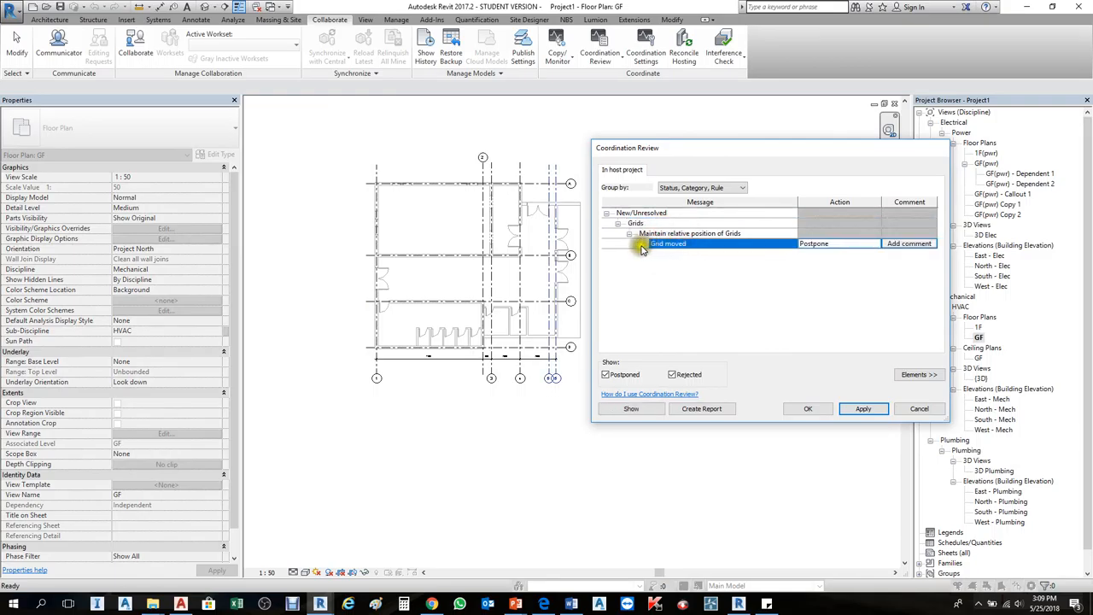
{"action": "left_click", "coordinate": [642, 243]}
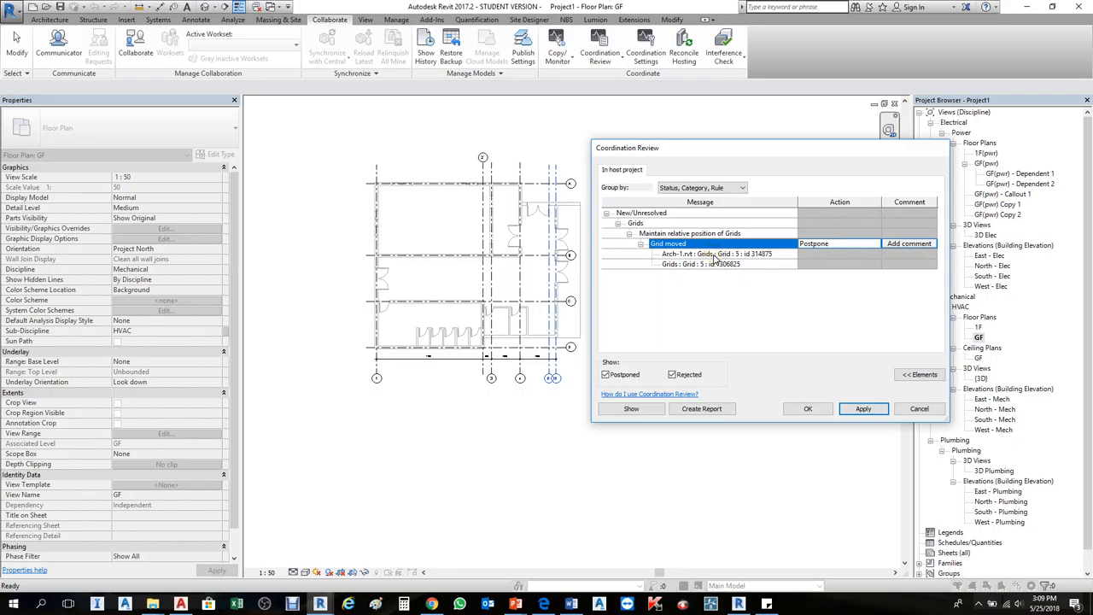
{"action": "left_click", "coordinate": [714, 253]}
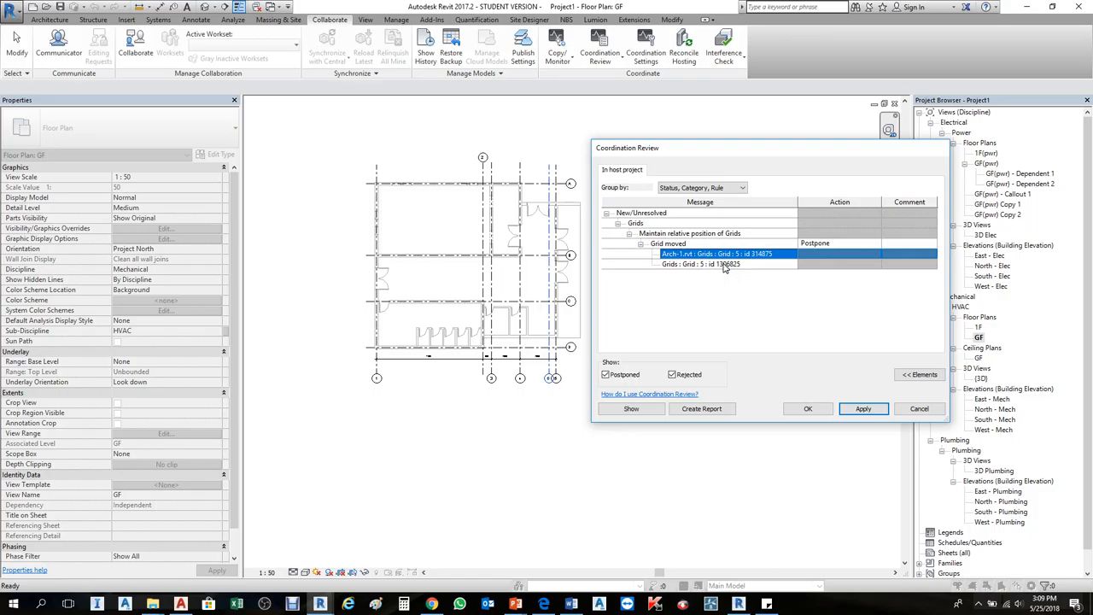
{"action": "mouse_move", "coordinate": [833, 395]}
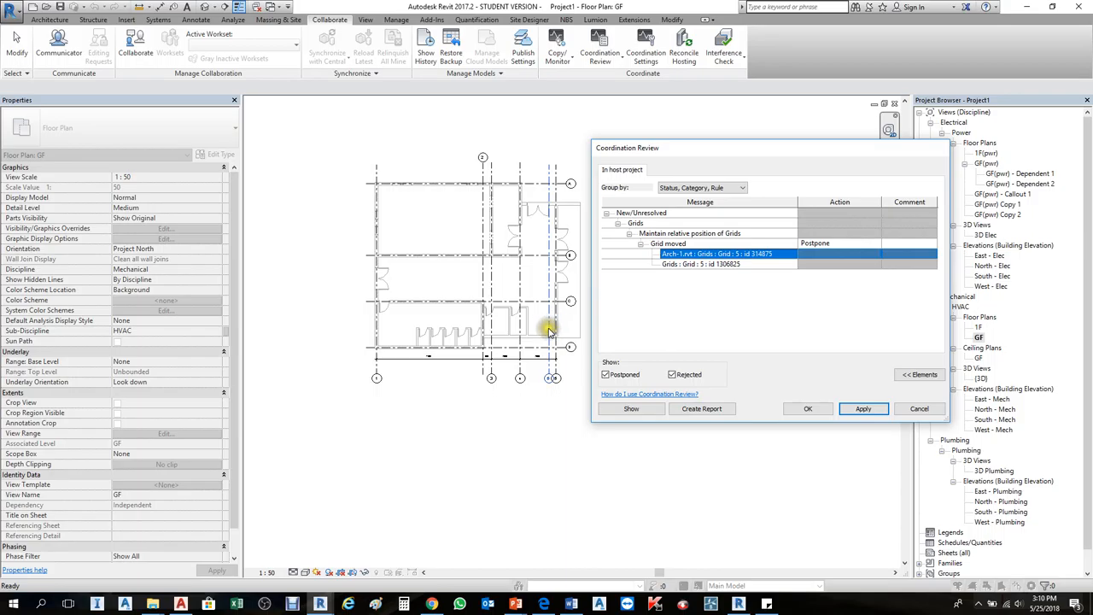
{"action": "left_click", "coordinate": [717, 263]}
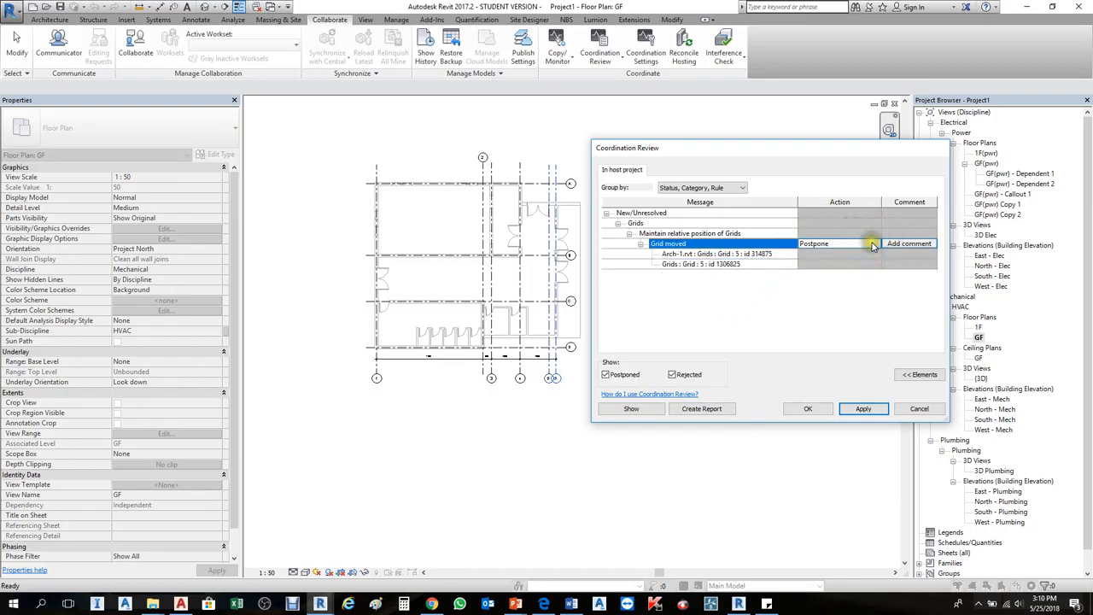
Step: Set the Grid moved action to Modify Grid 5 and apply it
{"action": "left_click", "coordinate": [867, 242]}
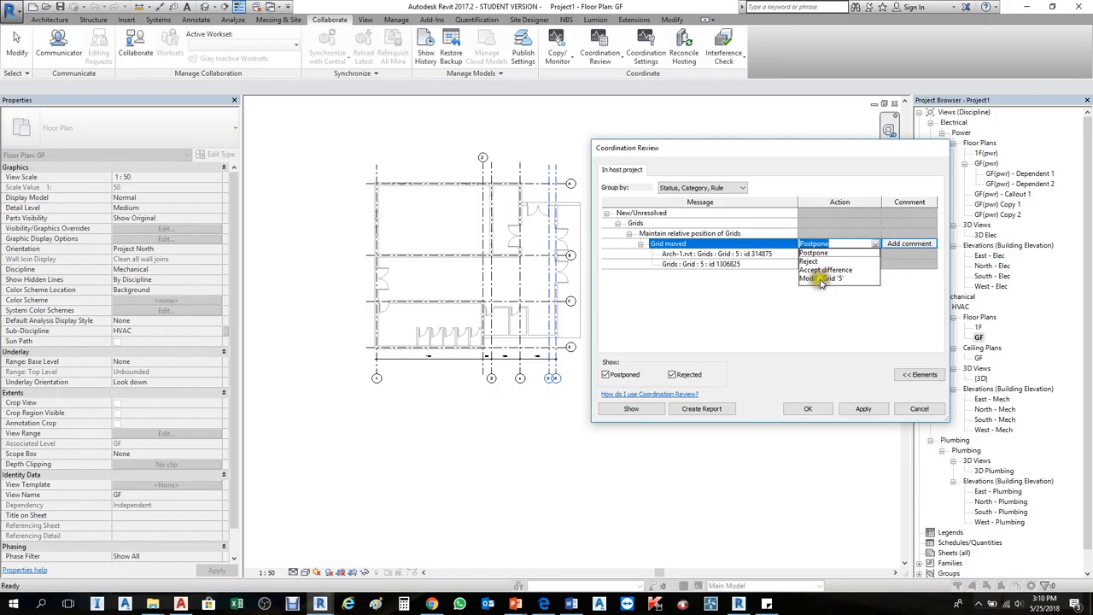
{"action": "mouse_move", "coordinate": [824, 278]}
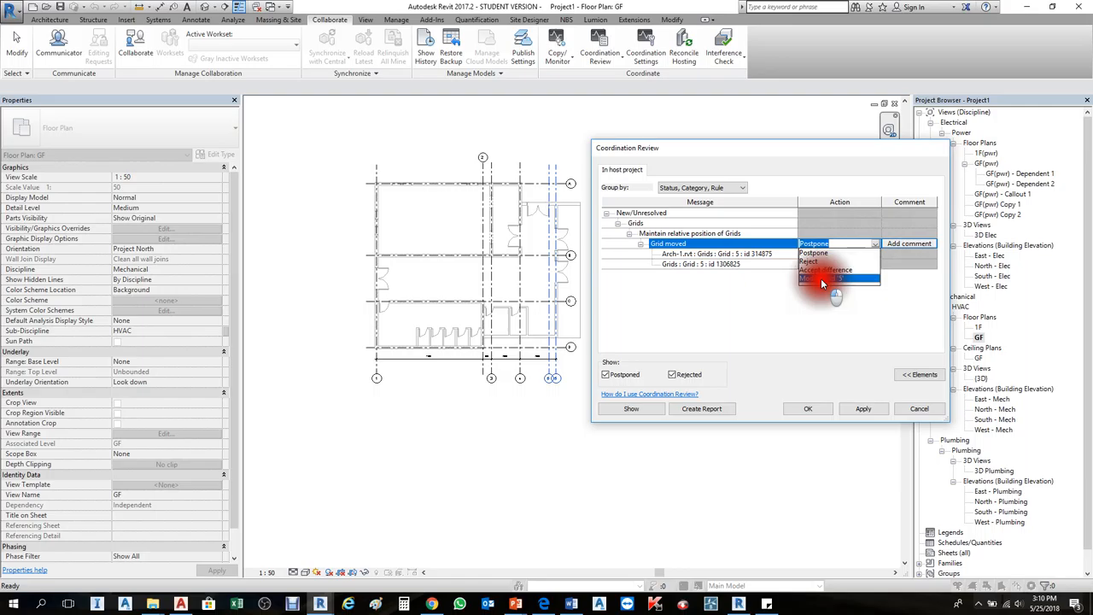
{"action": "left_click", "coordinate": [836, 278]}
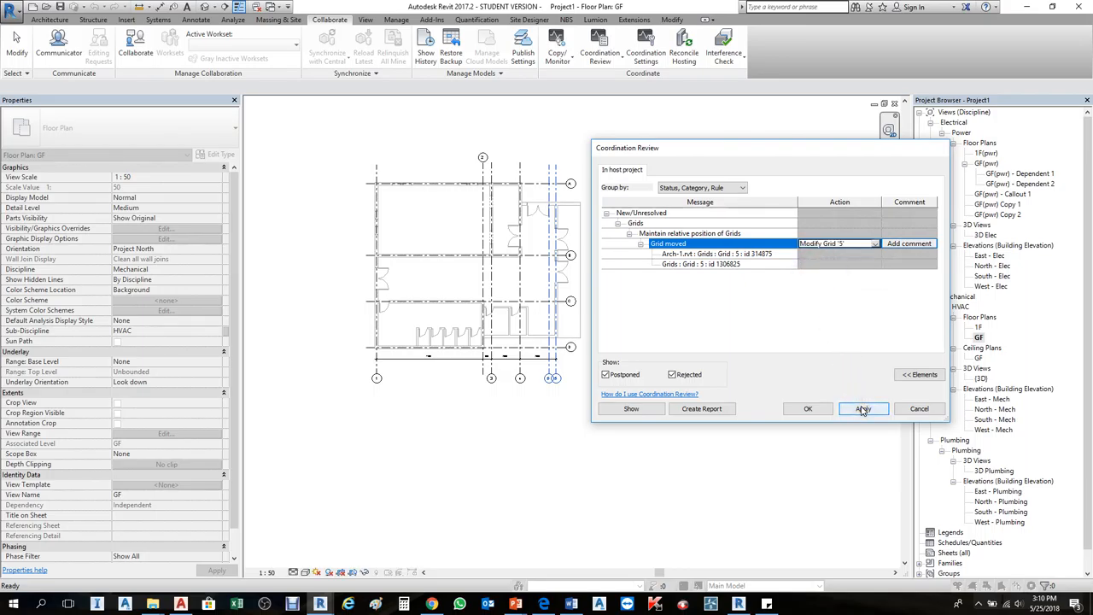
{"action": "left_click", "coordinate": [864, 409]}
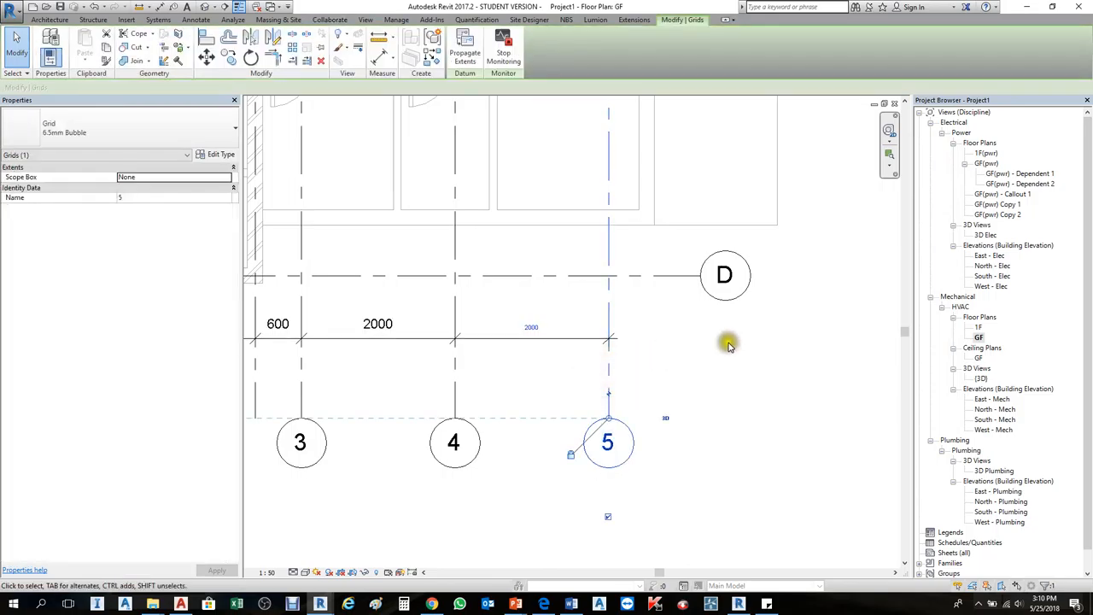
Step: In Arch-1, set grid 5's temporary dimension from grid 4 to 2500
{"action": "left_click", "coordinate": [352, 20]}
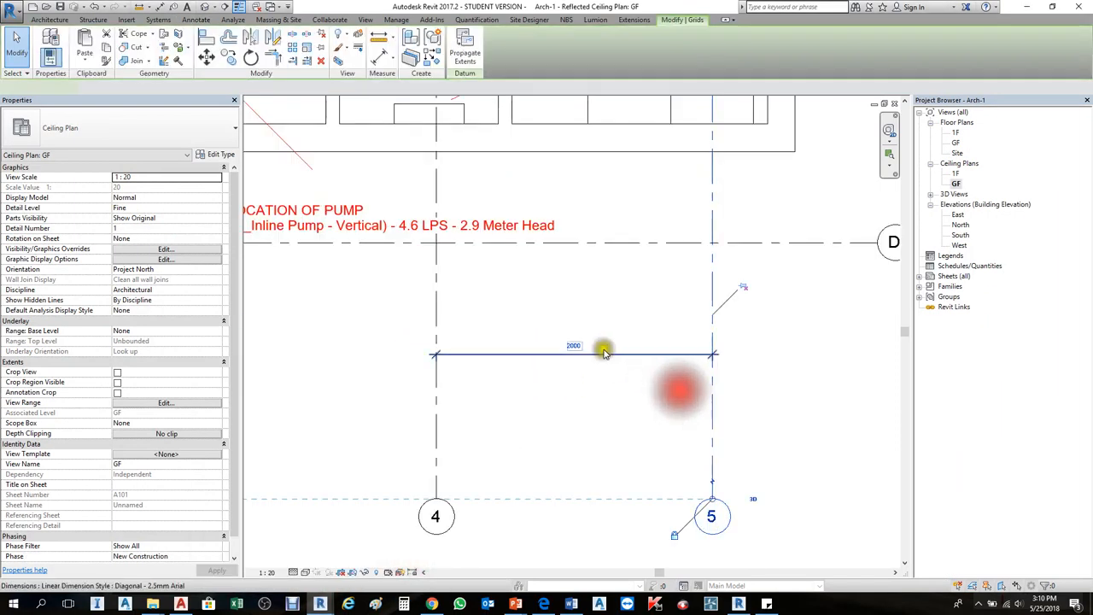
{"action": "type", "text": "2500"}
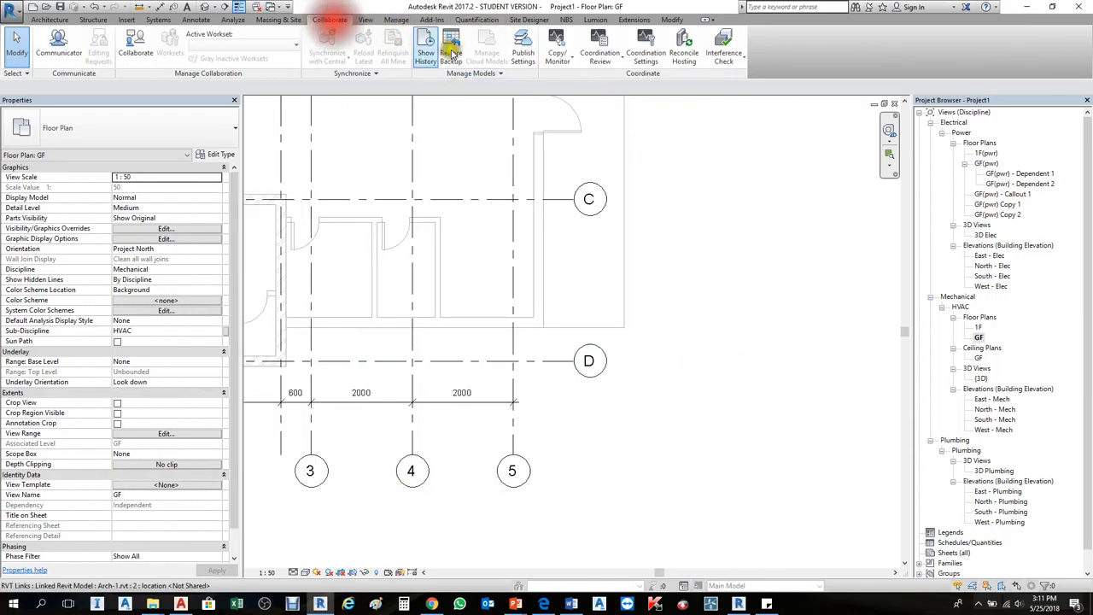
Step: Run Coordination Review on the current project, showing no remaining messages
{"action": "left_click", "coordinate": [595, 44]}
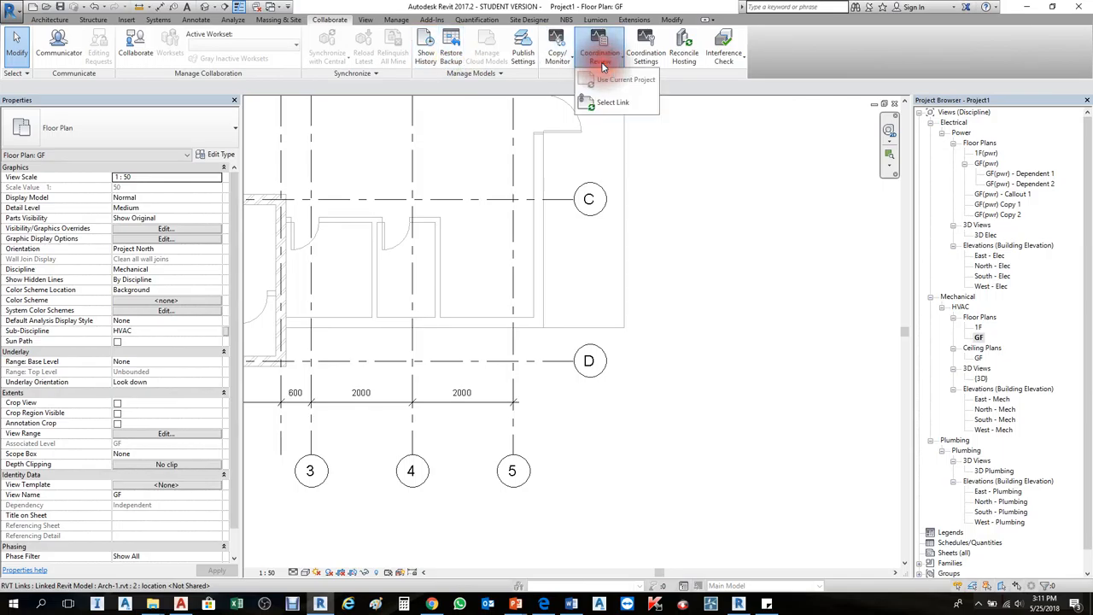
{"action": "left_click", "coordinate": [467, 324]}
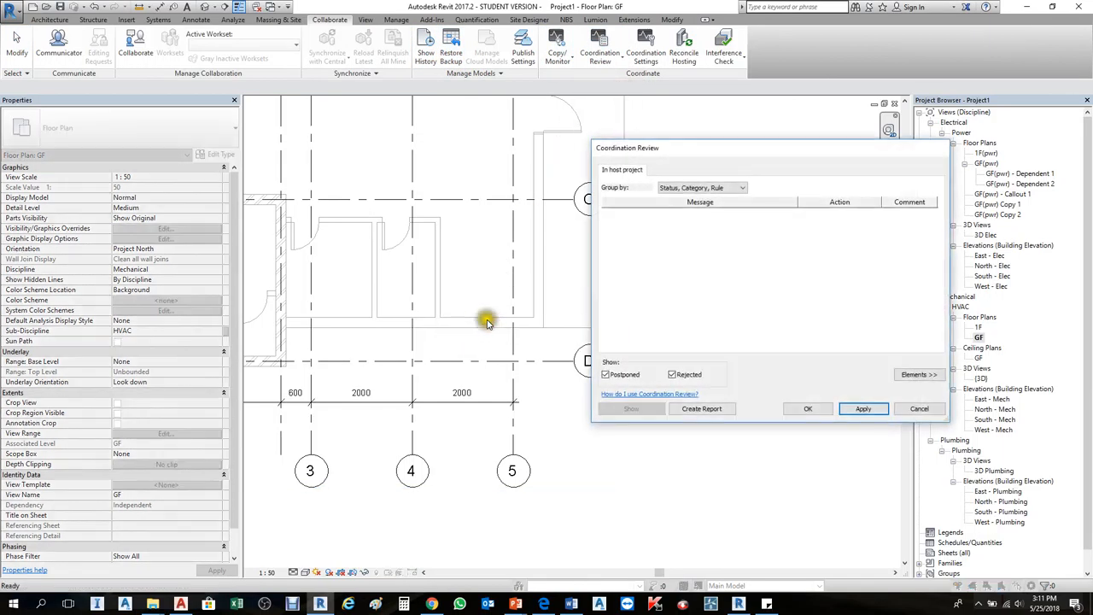
{"action": "mouse_move", "coordinate": [681, 365]}
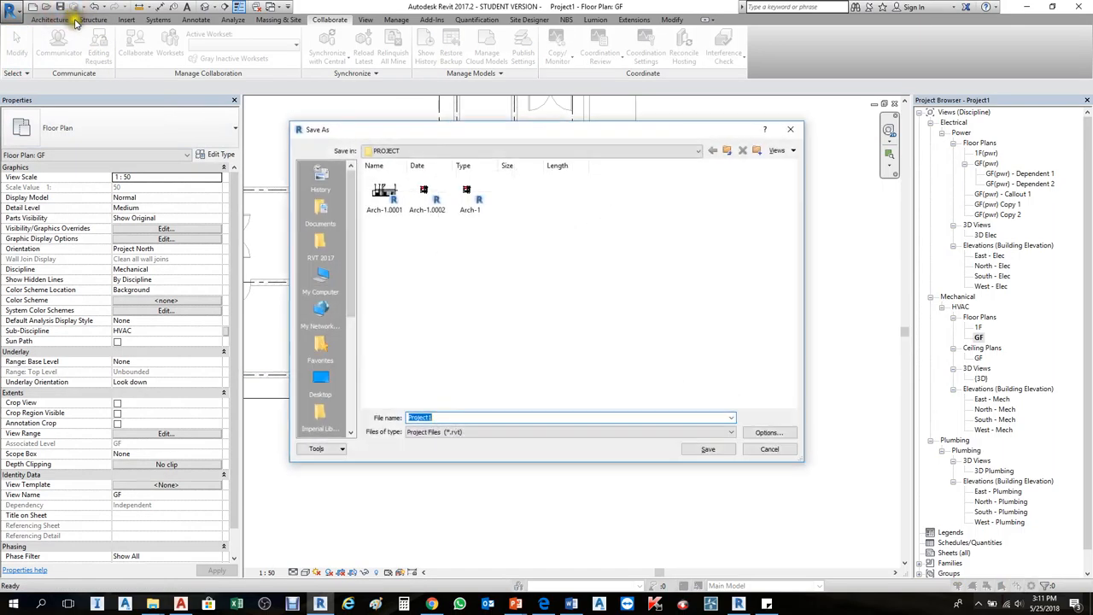
Step: Save the MEP project as Project1 in the PROJECT folder
{"action": "left_click", "coordinate": [707, 449]}
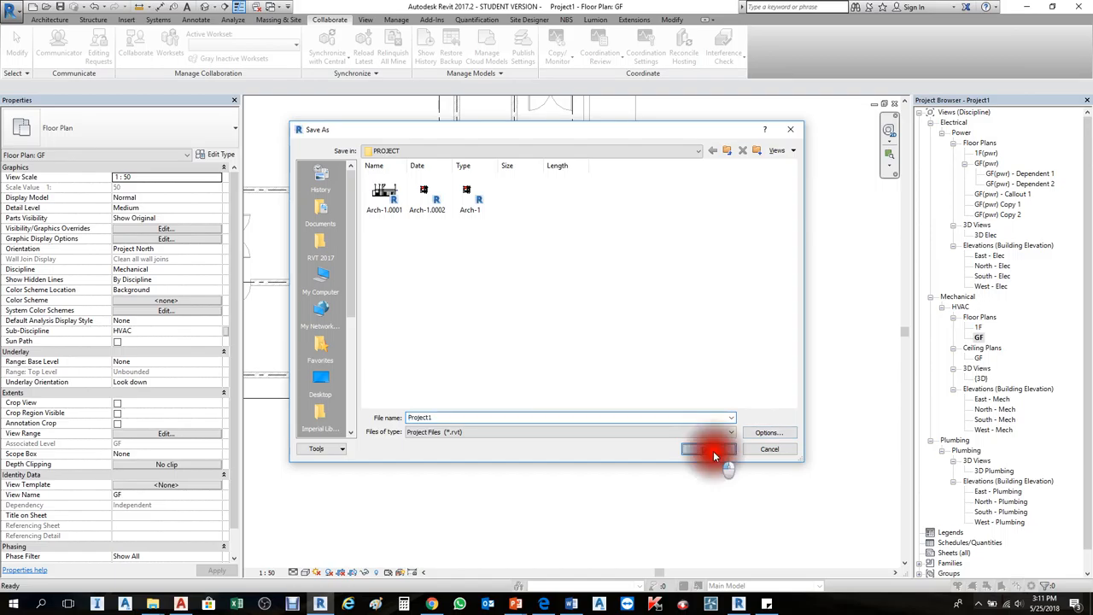
{"action": "left_click", "coordinate": [707, 448]}
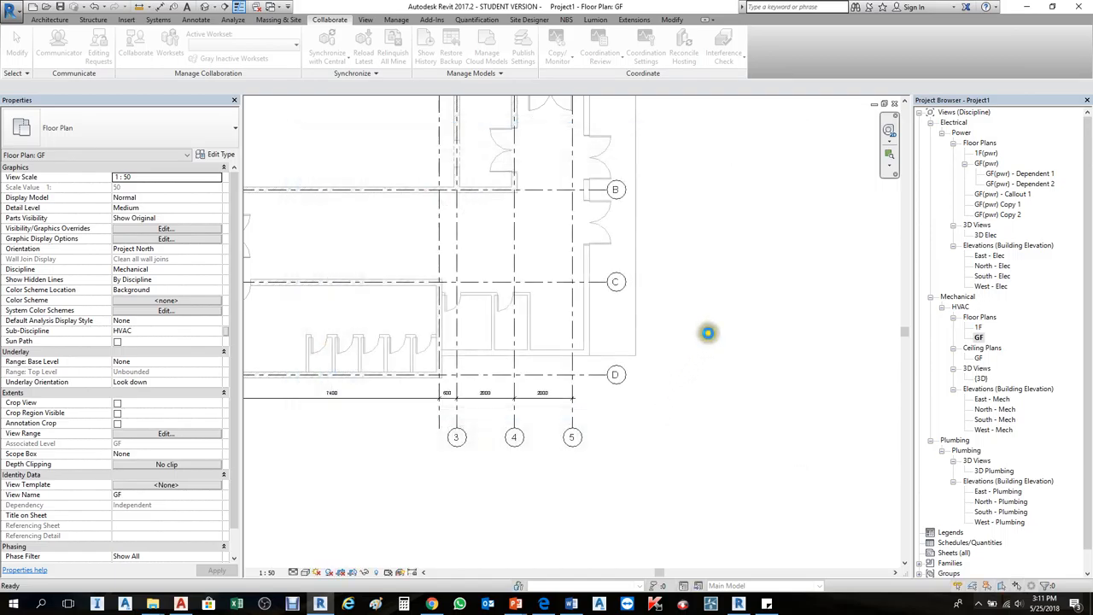
{"action": "key", "text": "ctrl+s"}
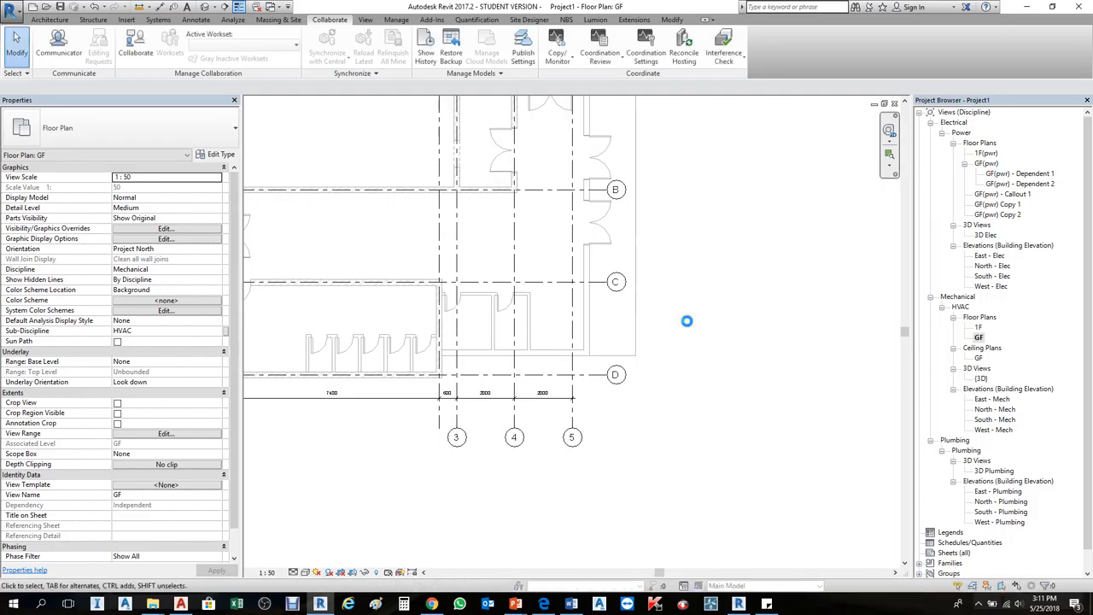
Step: Select host grid 5, then reload the Arch-1.rvt link through Manage Links
{"action": "left_click", "coordinate": [570, 437]}
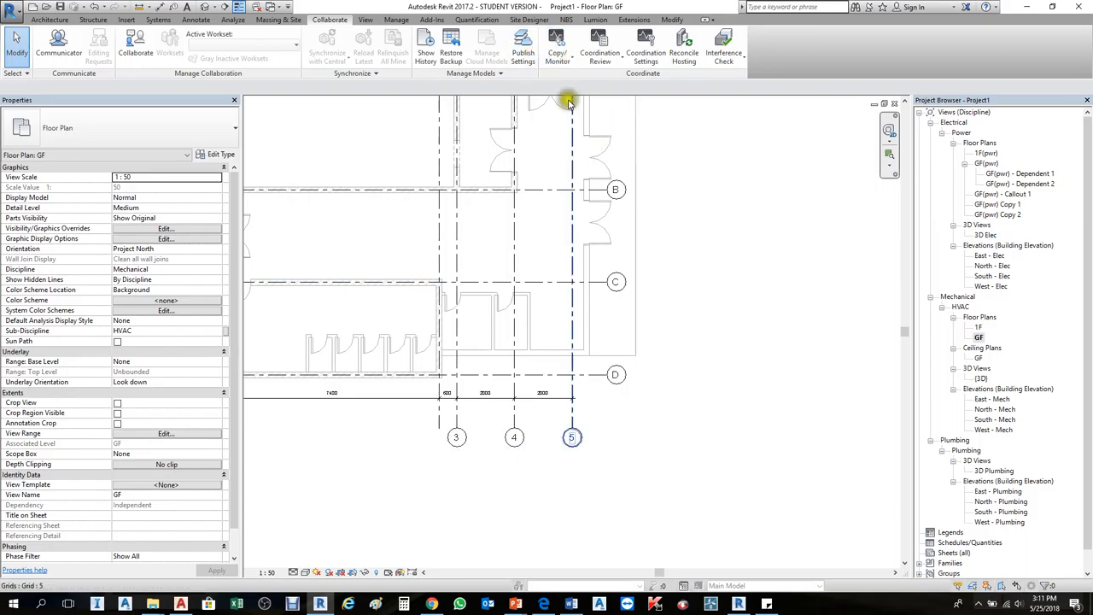
{"action": "left_click", "coordinate": [407, 19]}
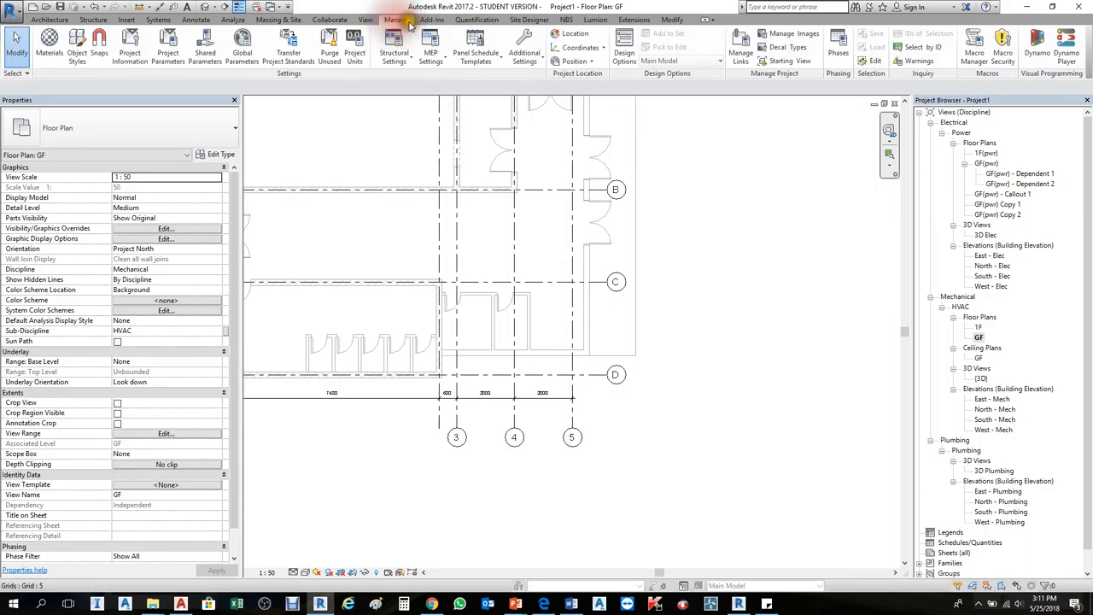
{"action": "left_click", "coordinate": [758, 43]}
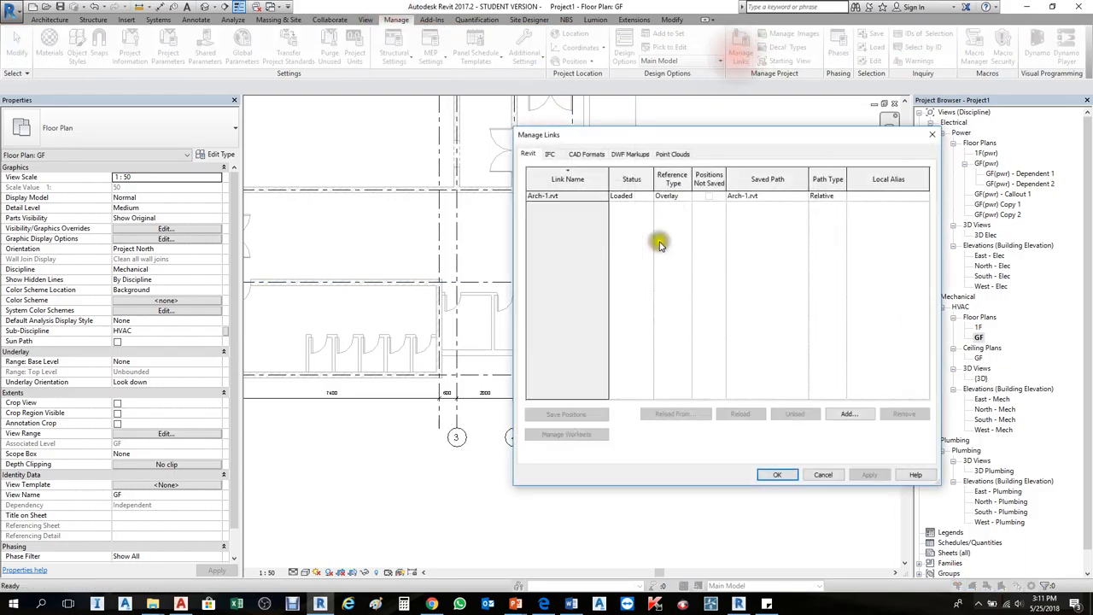
{"action": "left_click", "coordinate": [565, 195]}
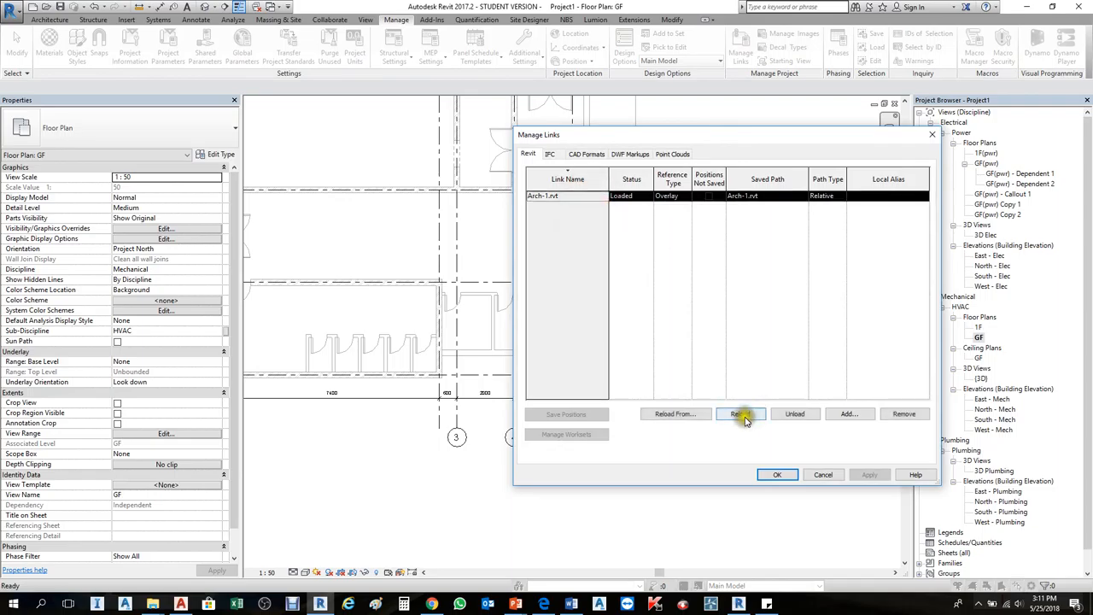
{"action": "left_click", "coordinate": [741, 413]}
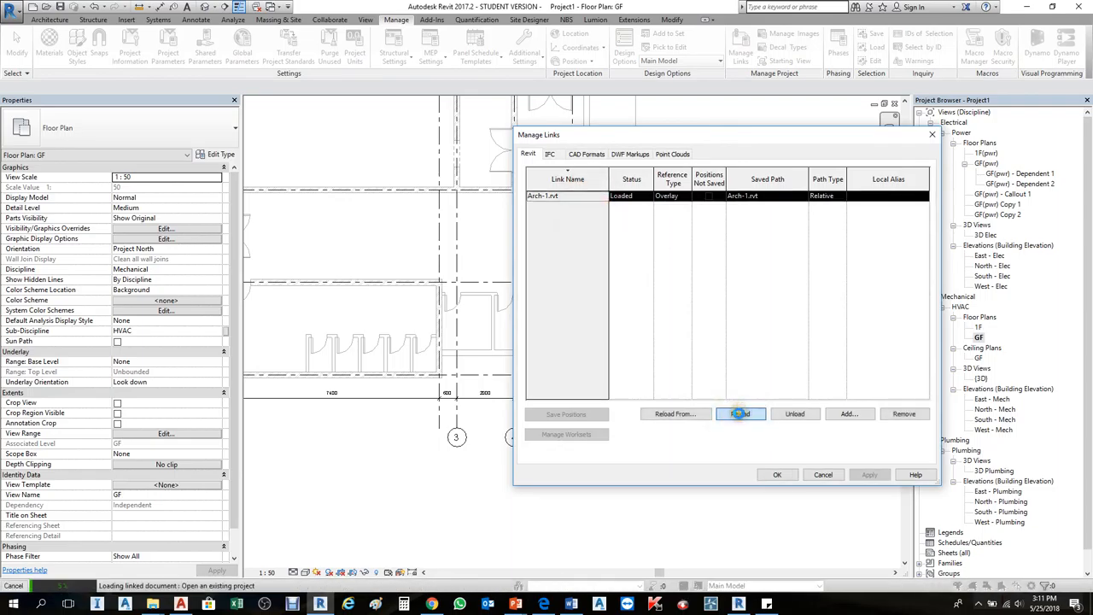
{"action": "left_click", "coordinate": [739, 413]}
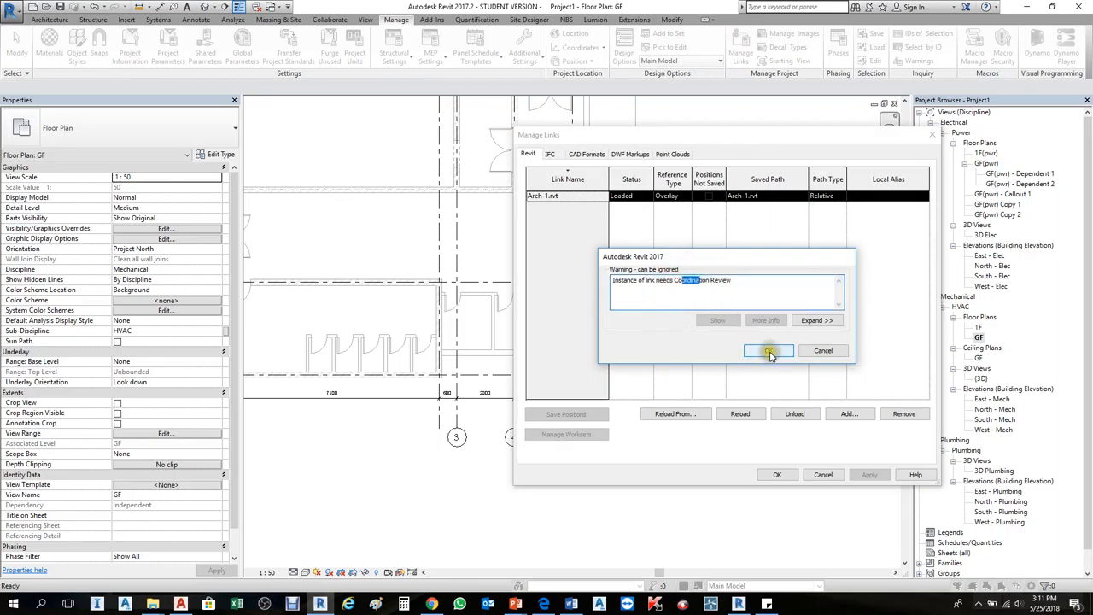
Step: Expand the link coordination warning's affected items and dismiss it
{"action": "left_click", "coordinate": [817, 321]}
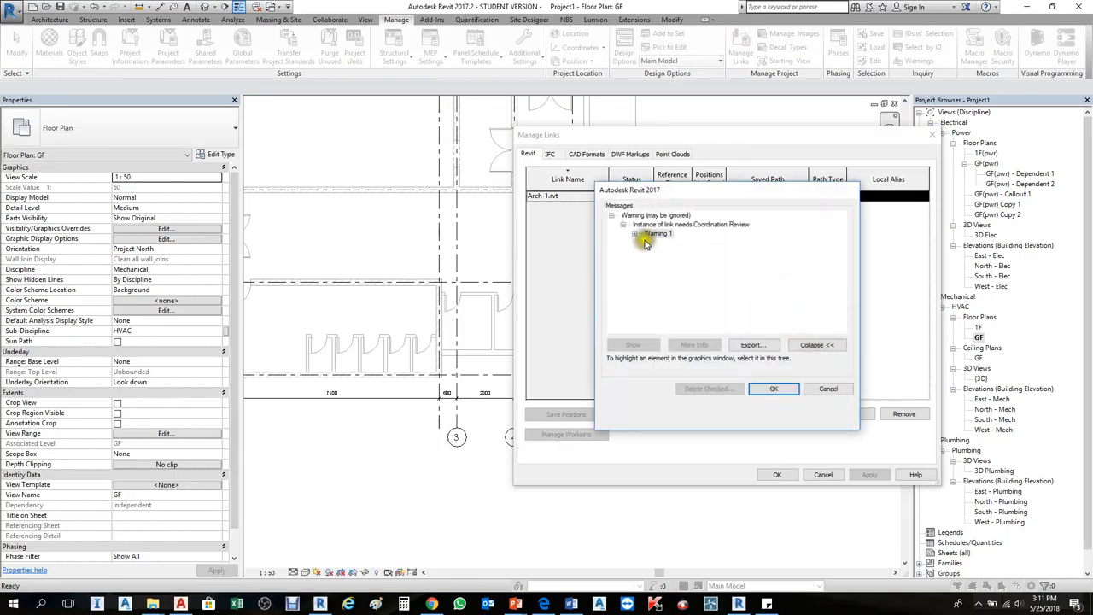
{"action": "left_click", "coordinate": [635, 232]}
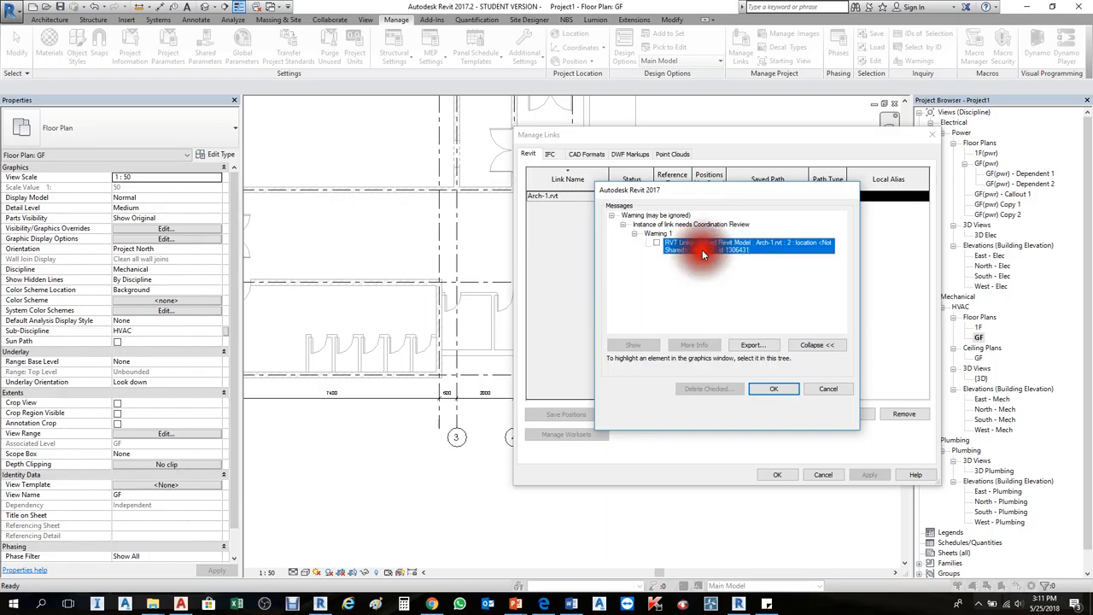
{"action": "left_click", "coordinate": [773, 389]}
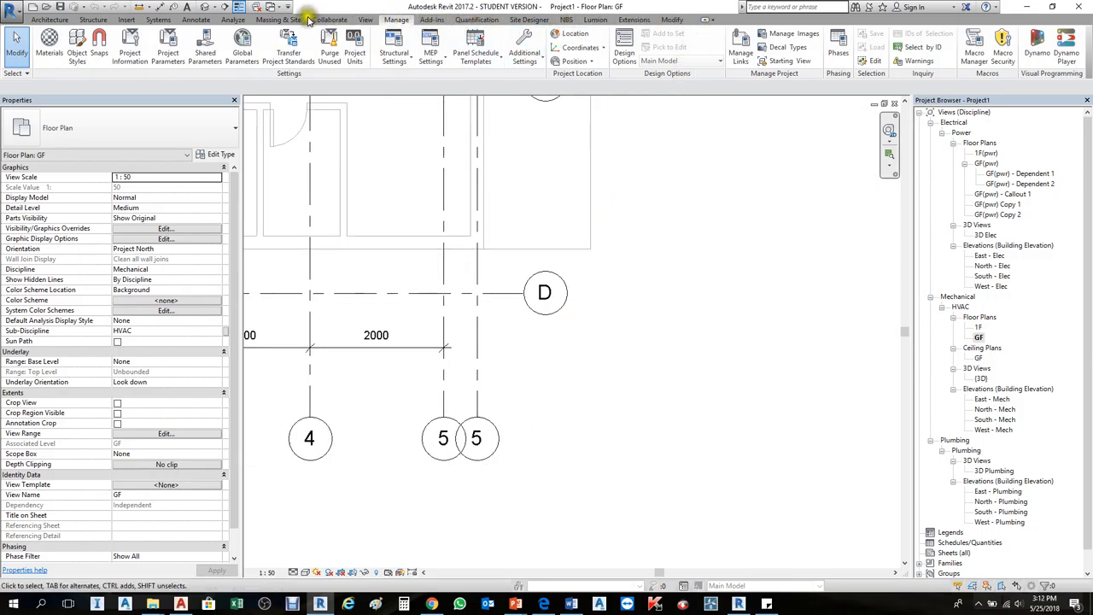
Step: In Coordination Review, change Grid moved from Postpone to Modify Grid 5 and apply
{"action": "left_click", "coordinate": [312, 20]}
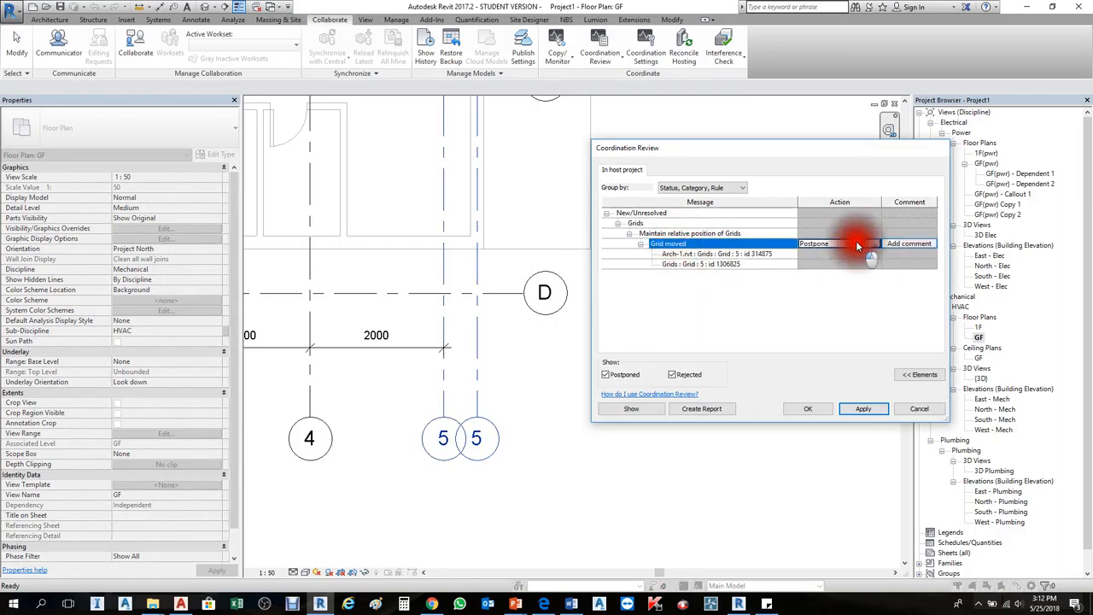
{"action": "left_click", "coordinate": [838, 243]}
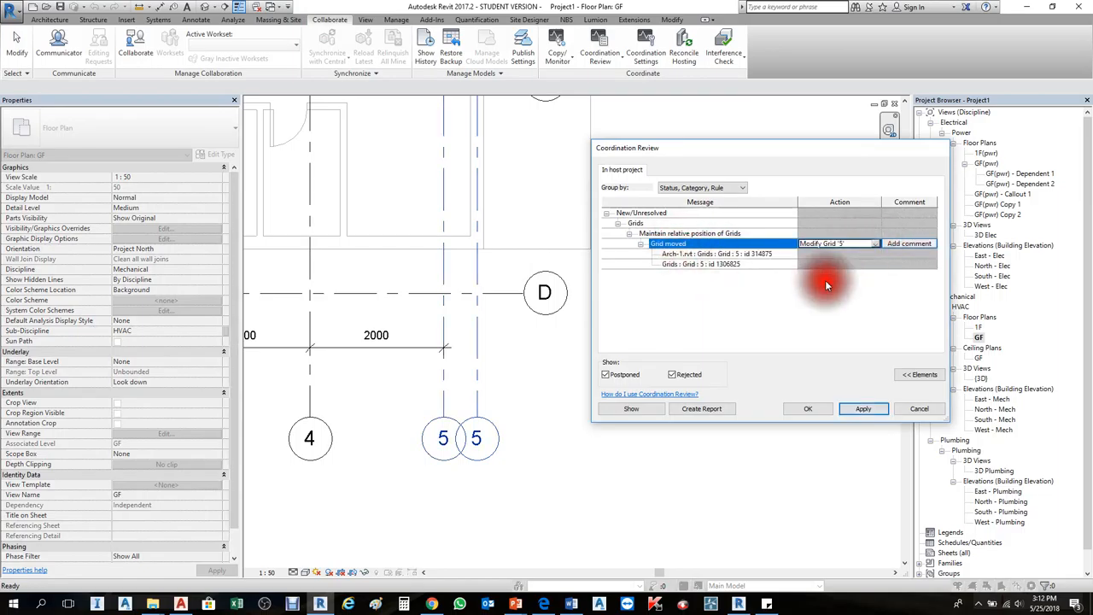
{"action": "left_click", "coordinate": [864, 409]}
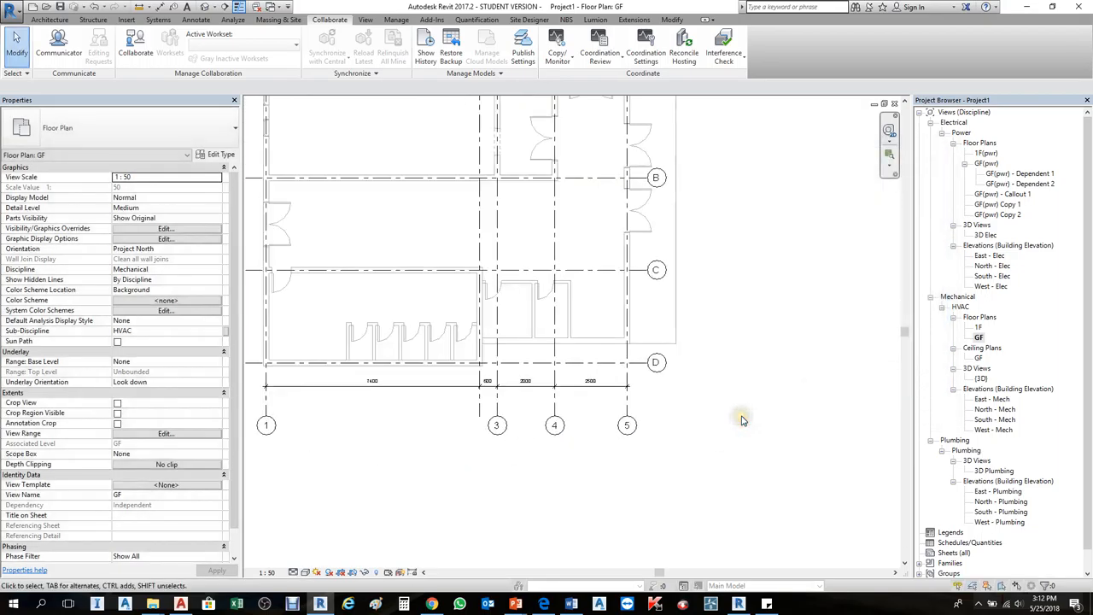
{"action": "mouse_move", "coordinate": [743, 420]}
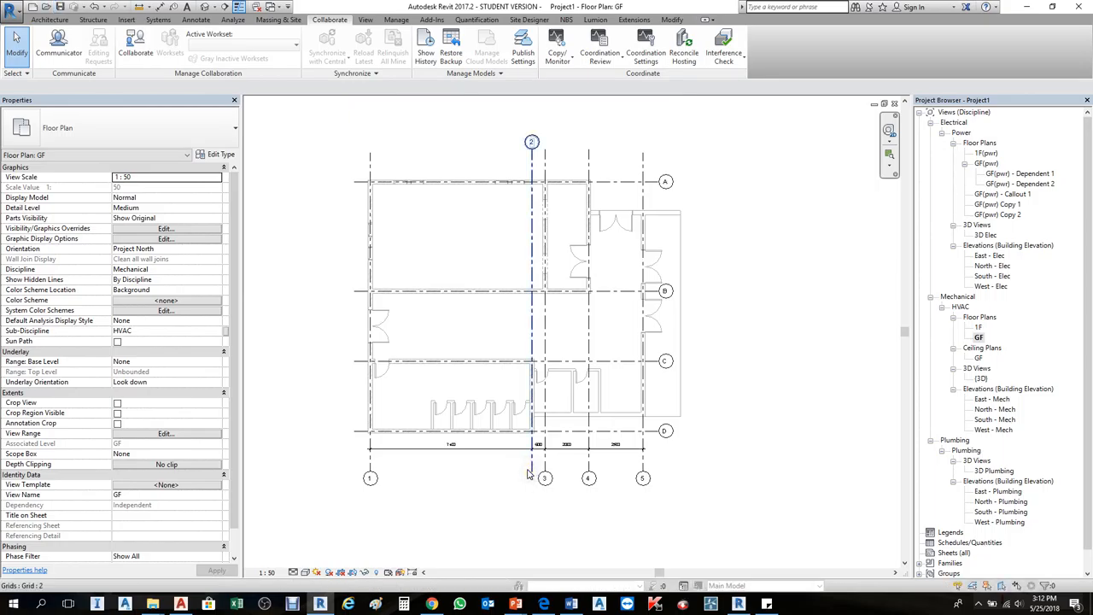
{"action": "mouse_move", "coordinate": [528, 473]}
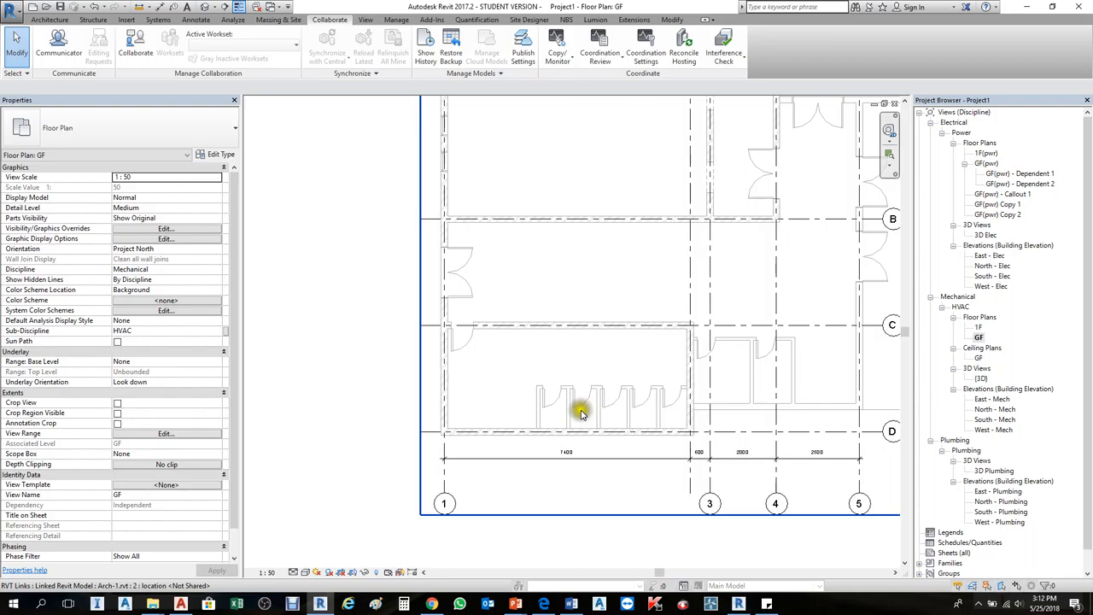
Step: Bring up the Annotate drafting tools over the GF plan
{"action": "left_click", "coordinate": [208, 15]}
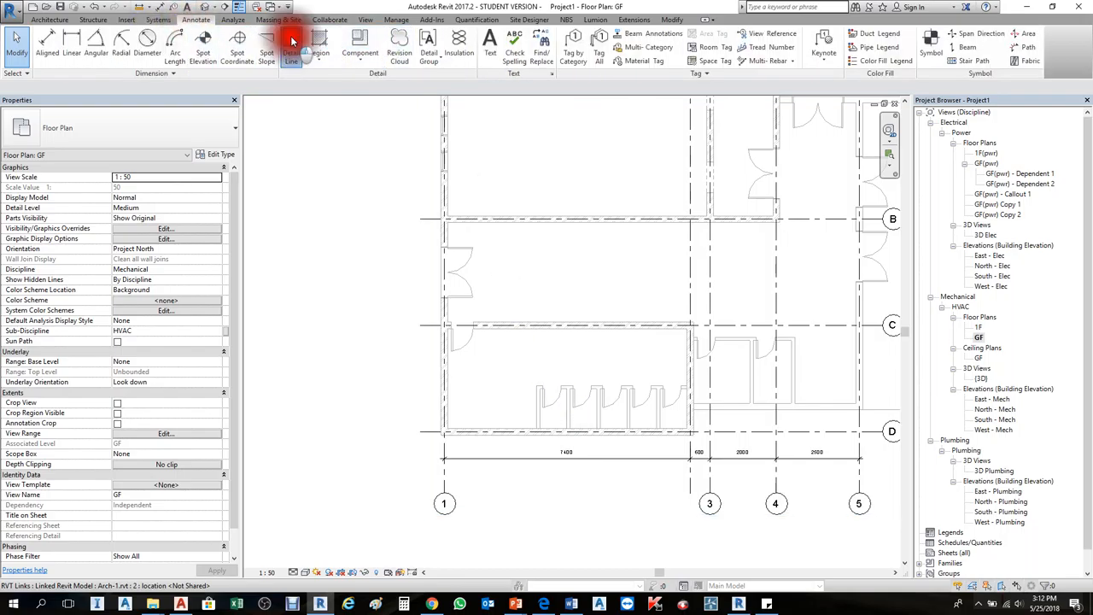
Step: Sketch a circle and a V-shaped pair of detail lines, then select the circle
{"action": "left_click", "coordinate": [290, 41]}
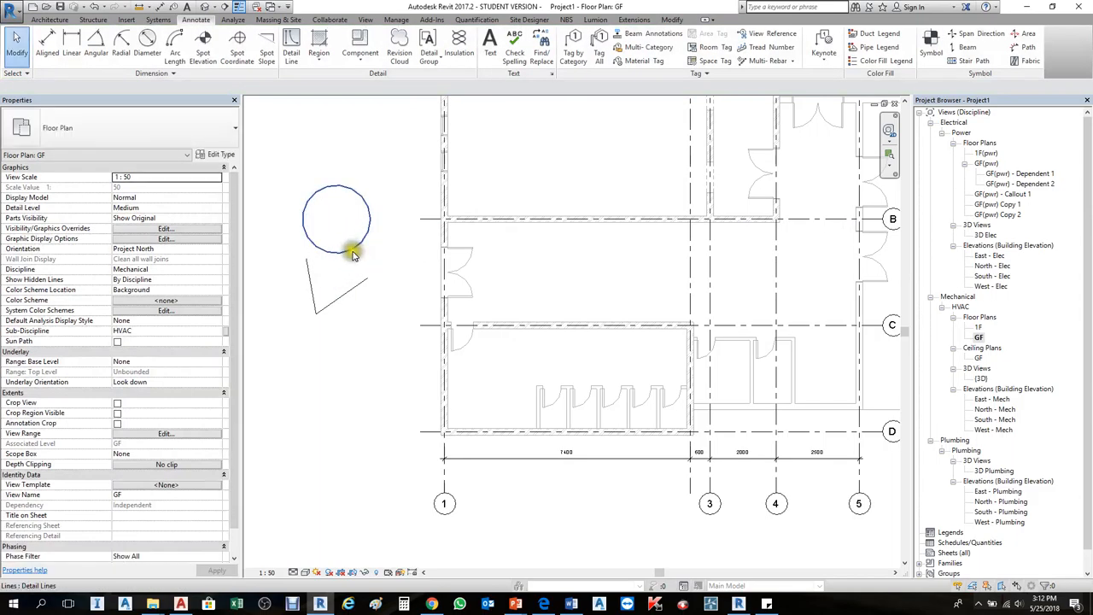
{"action": "mouse_move", "coordinate": [355, 256]}
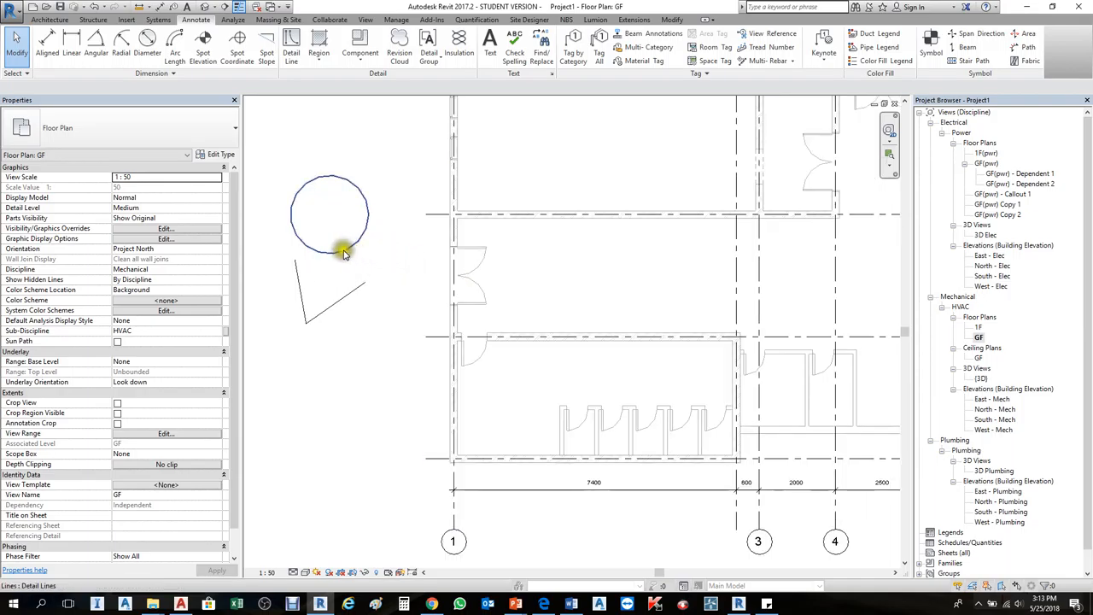
{"action": "left_click", "coordinate": [345, 252]}
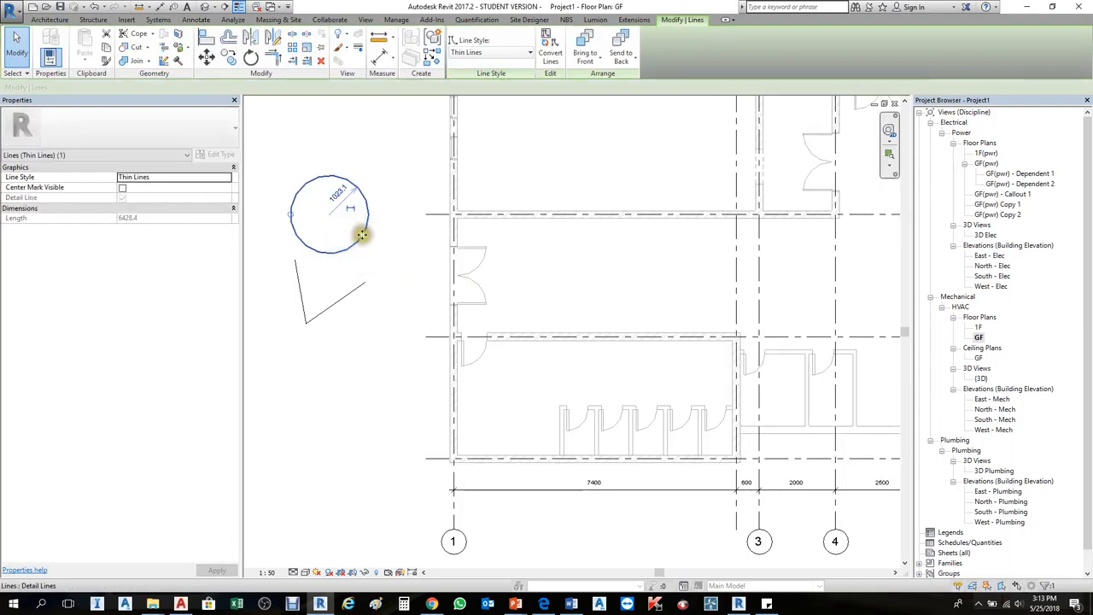
Step: Override the circle's graphics by element, setting line weight 2
{"action": "right_click", "coordinate": [362, 236]}
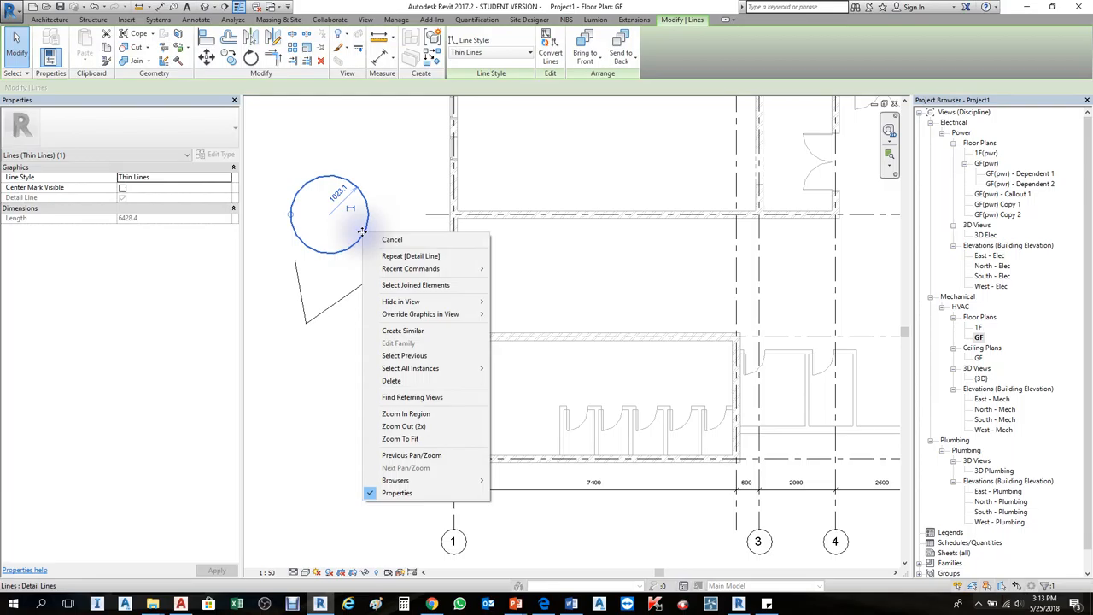
{"action": "mouse_move", "coordinate": [420, 314]}
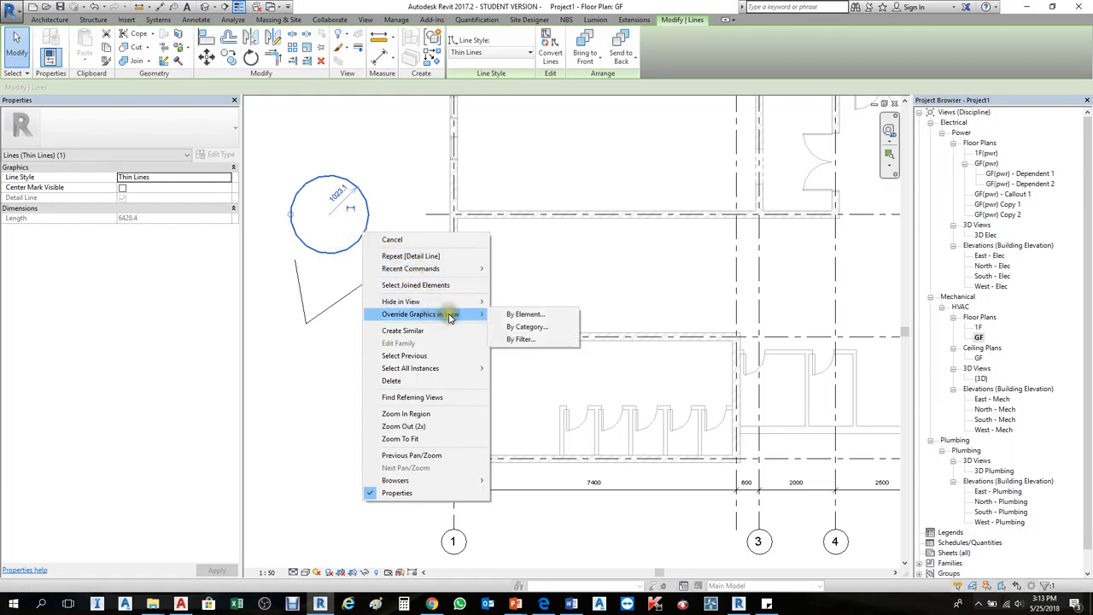
{"action": "mouse_move", "coordinate": [529, 326]}
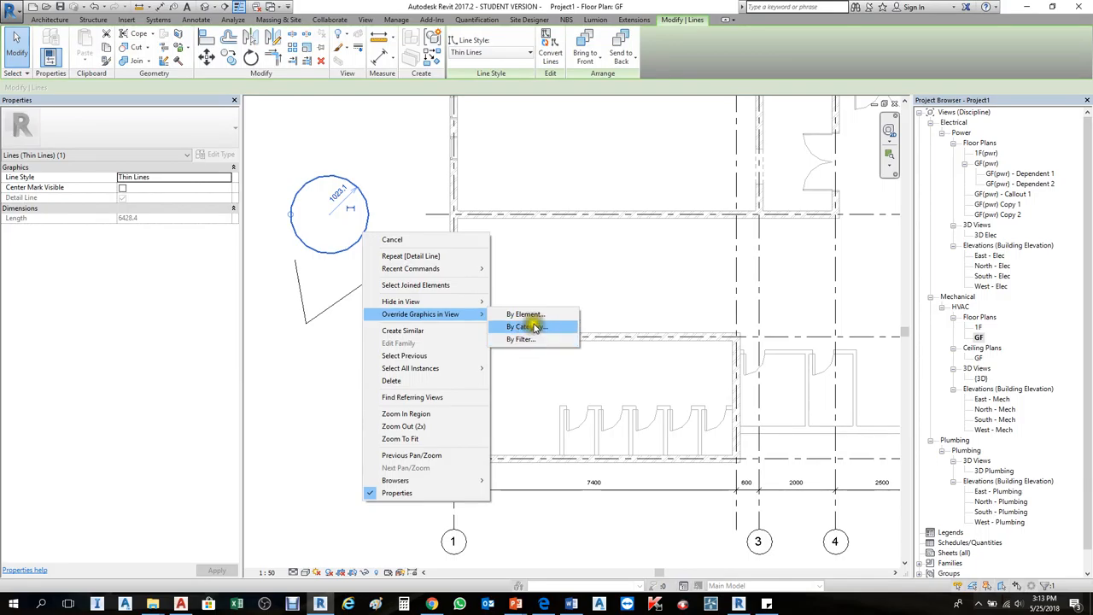
{"action": "mouse_move", "coordinate": [526, 314]}
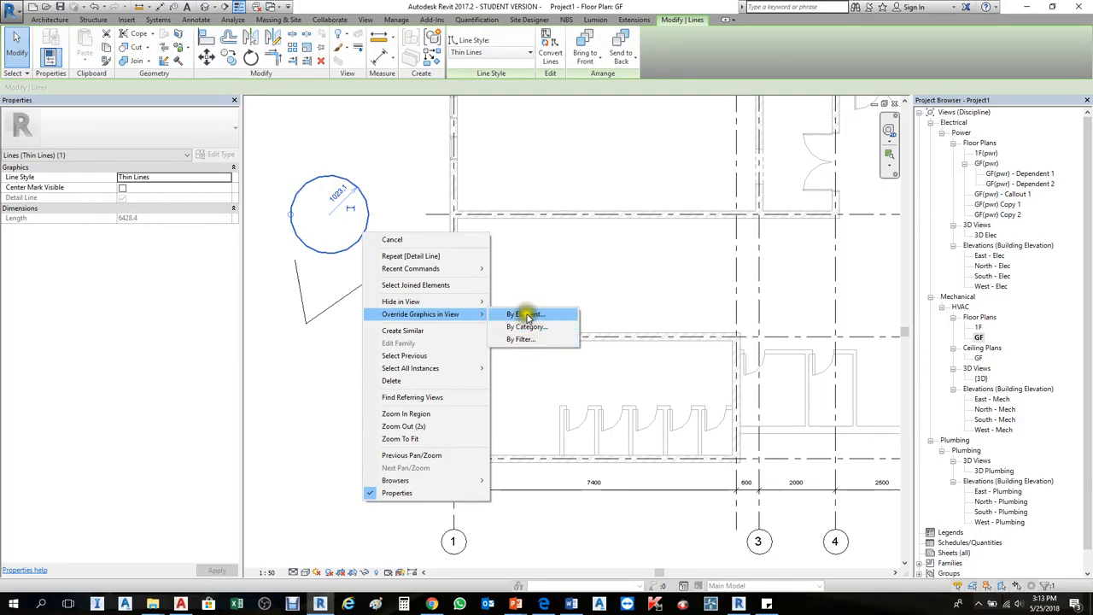
{"action": "left_click", "coordinate": [522, 314]}
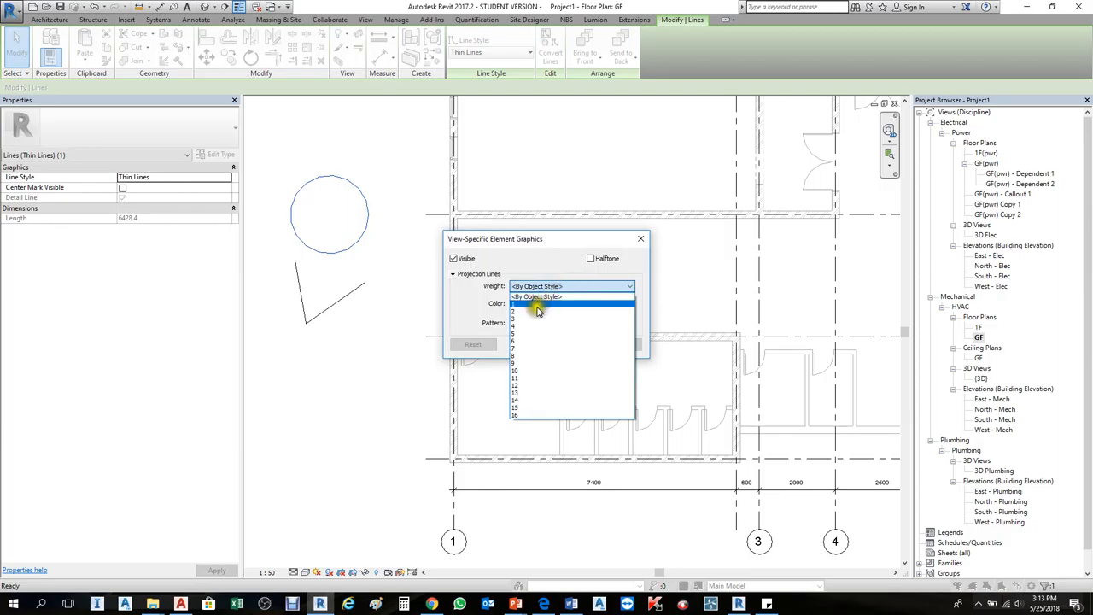
{"action": "left_click", "coordinate": [537, 304]}
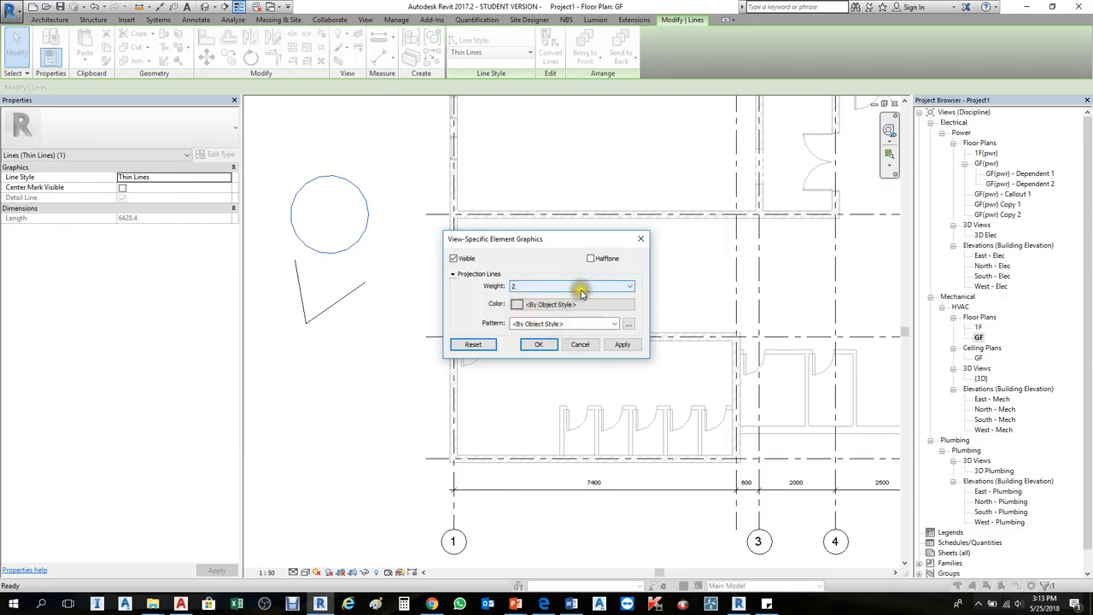
{"action": "left_click", "coordinate": [628, 286]}
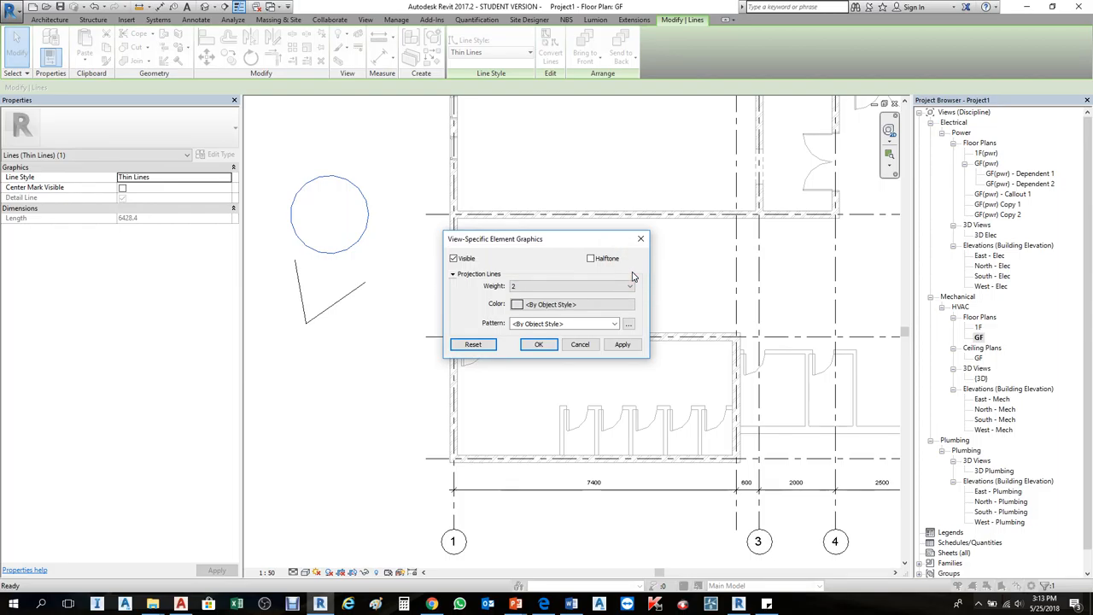
{"action": "left_click", "coordinate": [628, 287]}
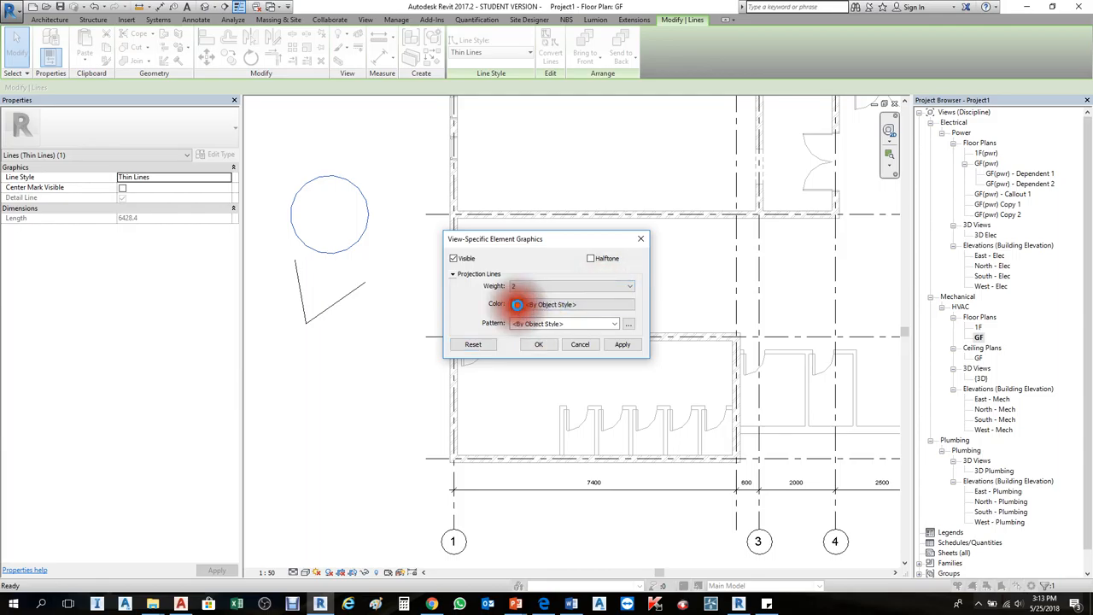
Step: Set the circle's override colour to red with a Center line pattern and apply it
{"action": "left_click", "coordinate": [519, 304]}
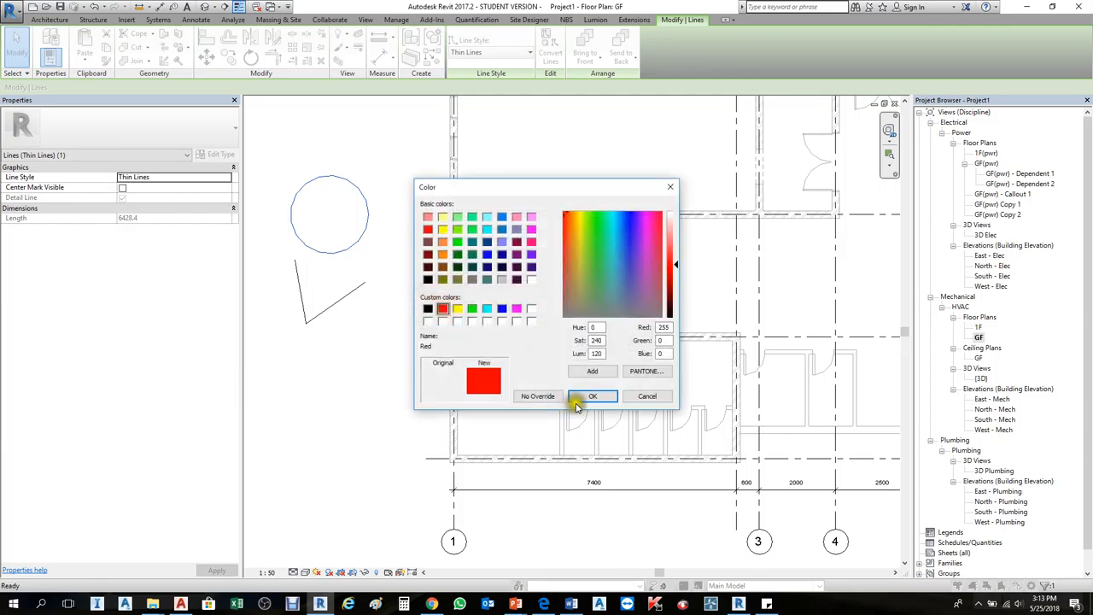
{"action": "left_click", "coordinate": [593, 396]}
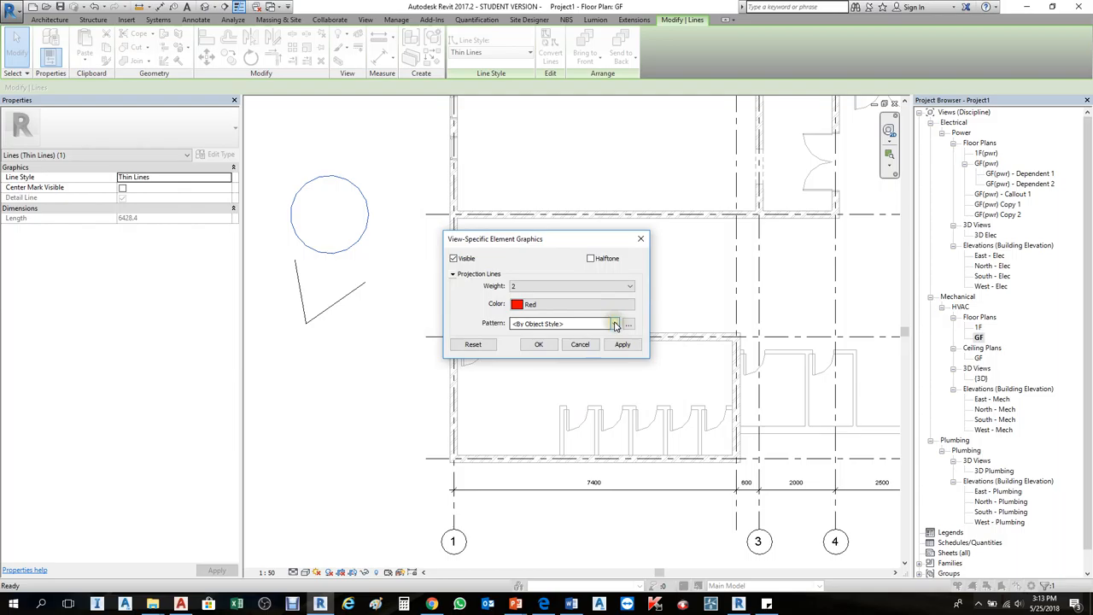
{"action": "left_click", "coordinate": [615, 323]}
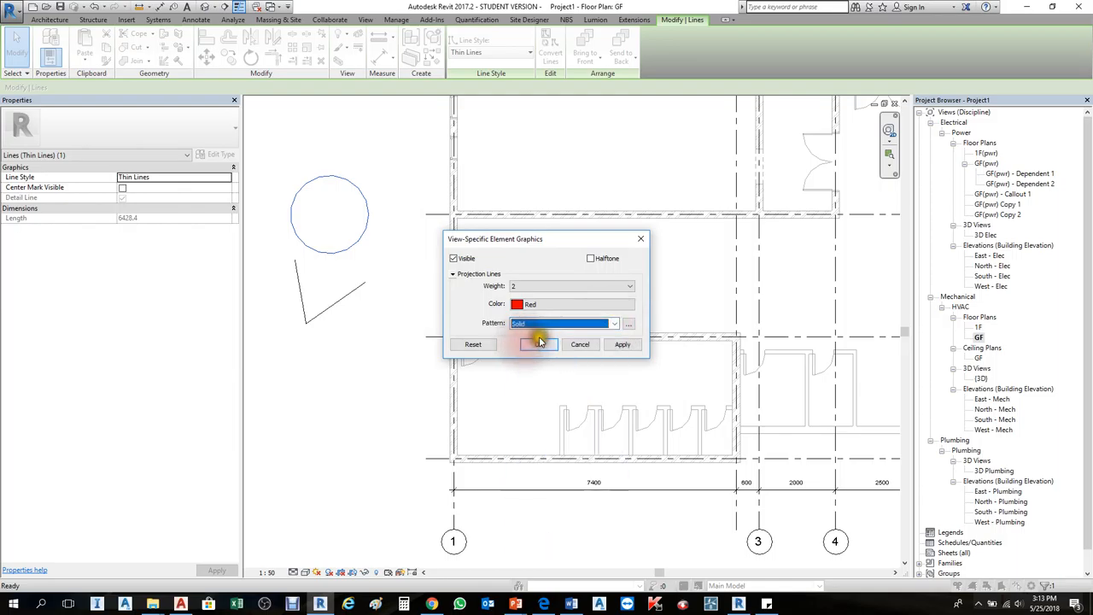
{"action": "left_click", "coordinate": [613, 323]}
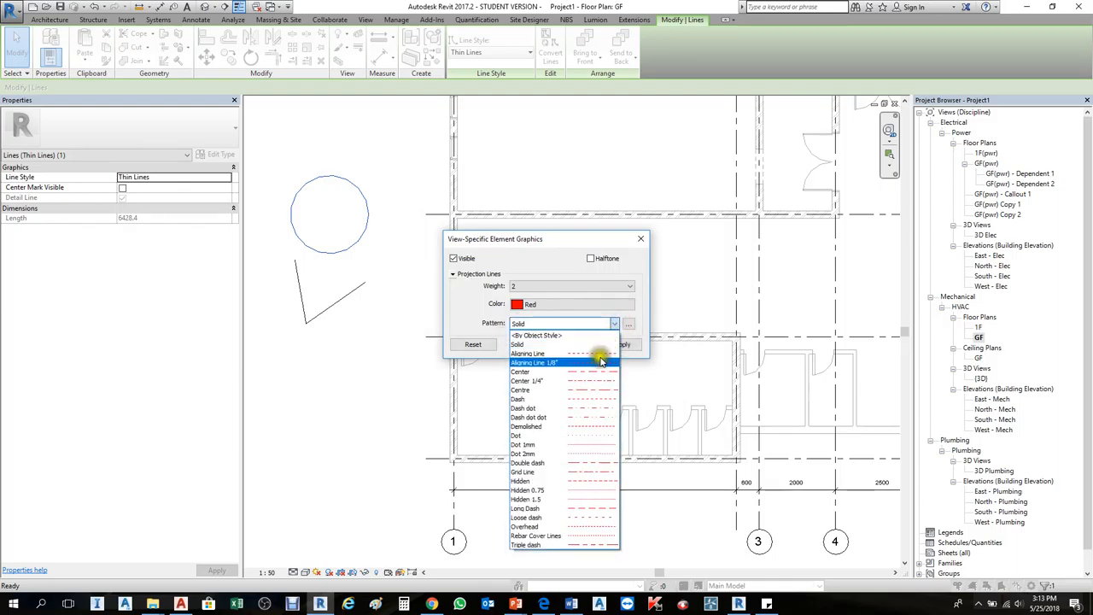
{"action": "left_click", "coordinate": [519, 372]}
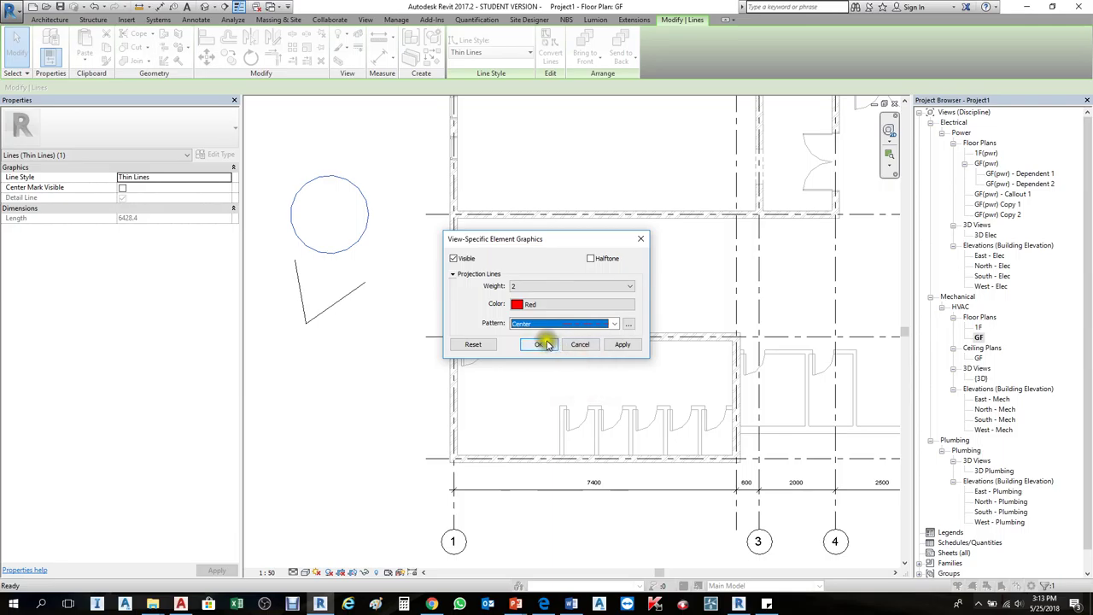
{"action": "left_click", "coordinate": [538, 345]}
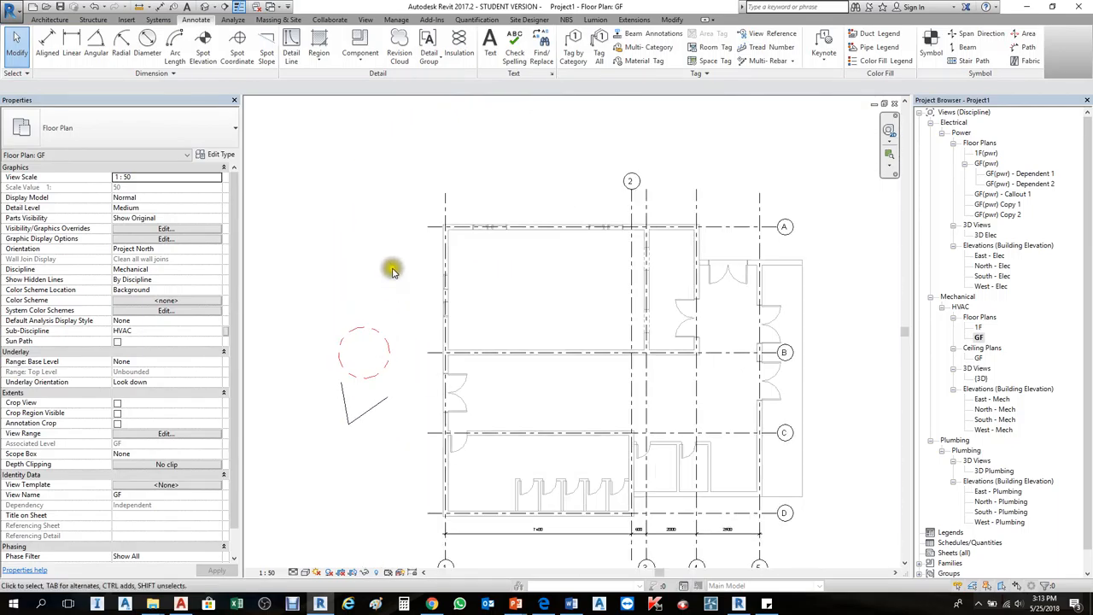
Step: Review the project's Object Styles, including Lighting Devices and annotation categories
{"action": "left_click", "coordinate": [166, 229]}
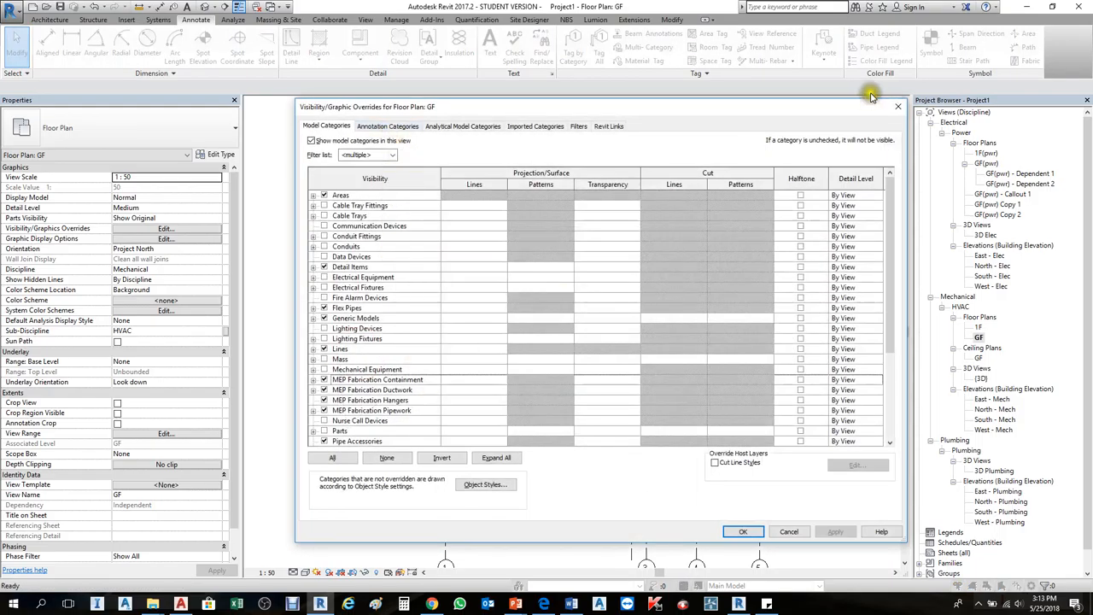
{"action": "left_click", "coordinate": [745, 531]}
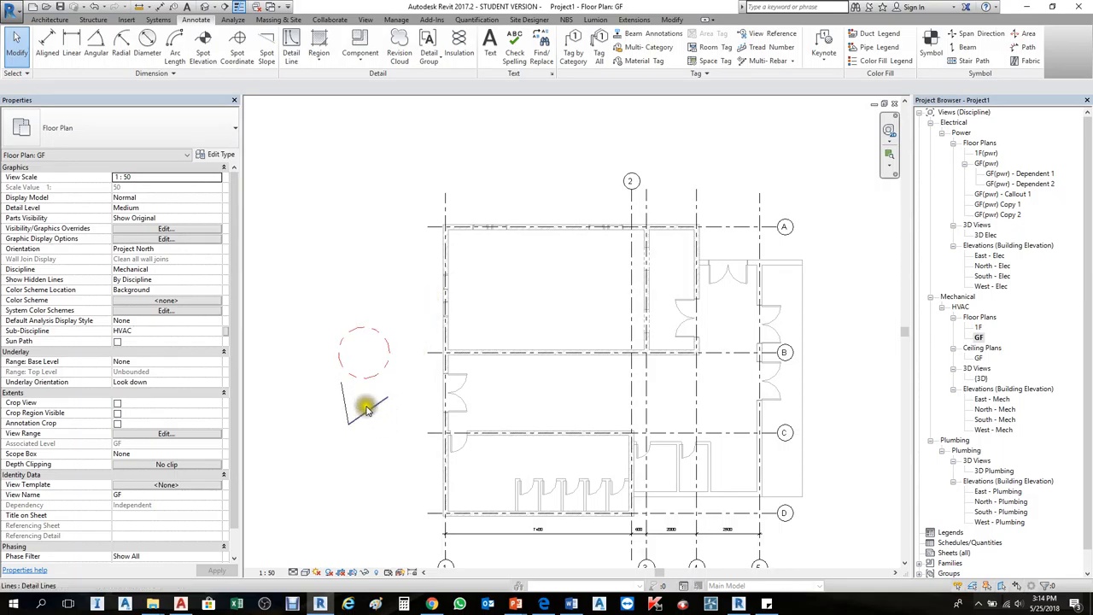
{"action": "left_click", "coordinate": [365, 408]}
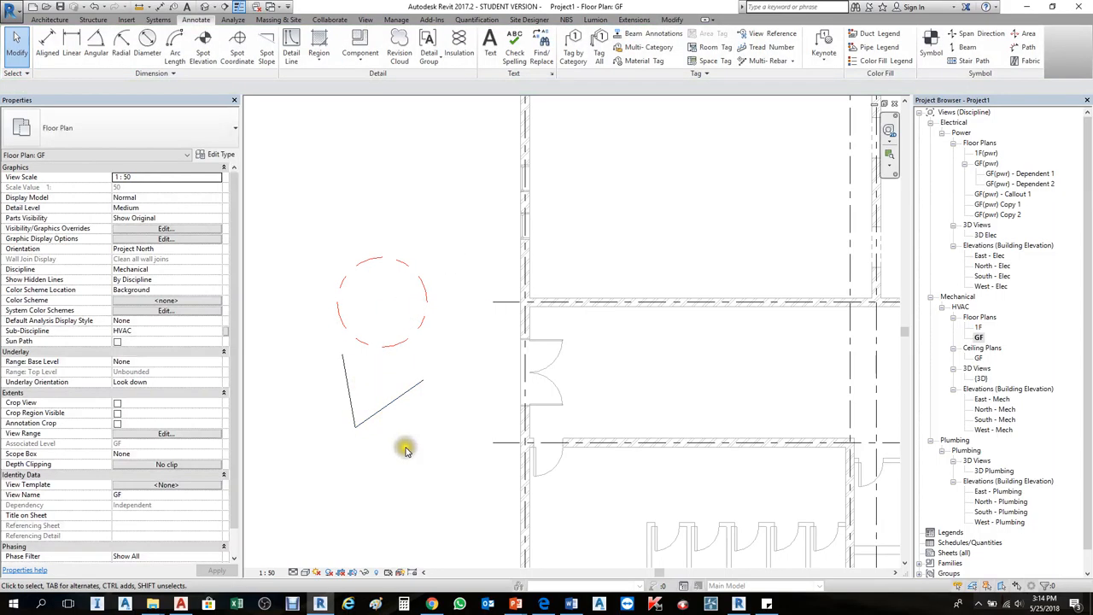
{"action": "left_click", "coordinate": [165, 228]}
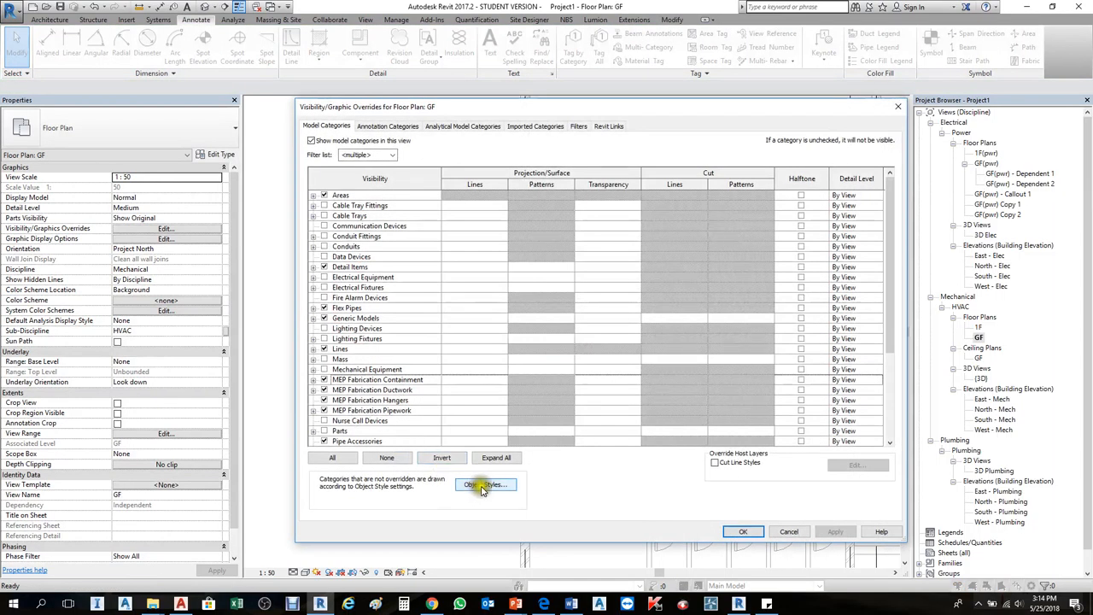
{"action": "left_click", "coordinate": [485, 485]}
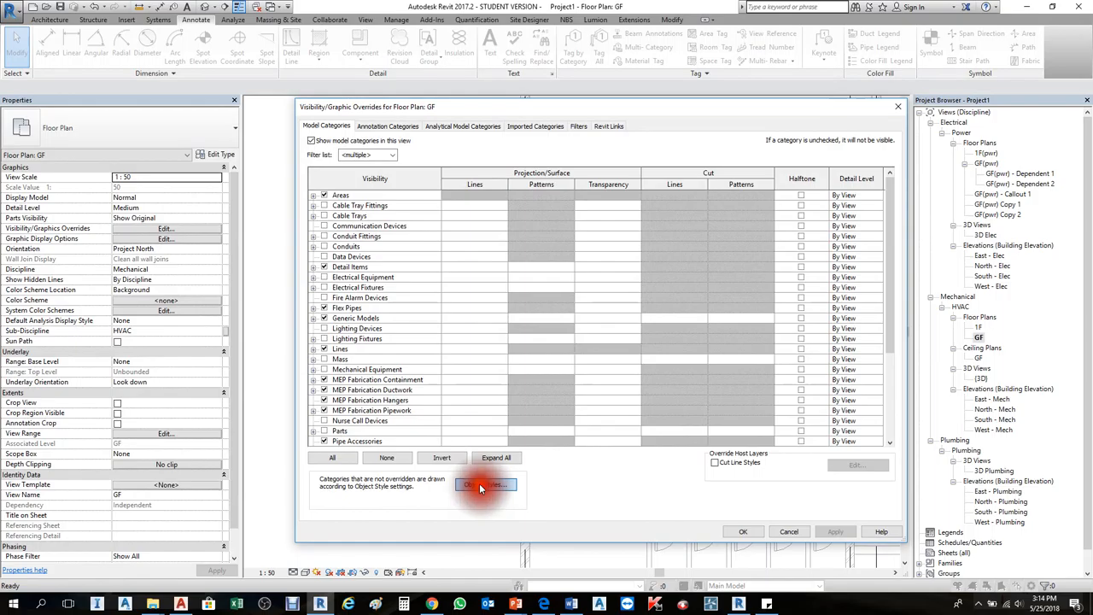
{"action": "left_click", "coordinate": [485, 485]}
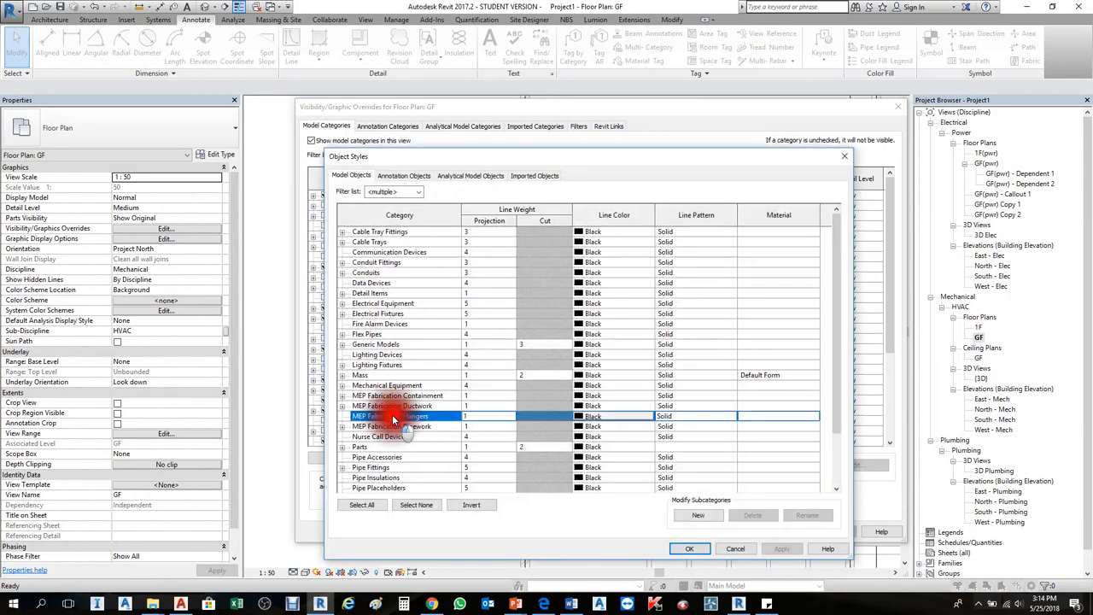
{"action": "left_click", "coordinate": [377, 353]}
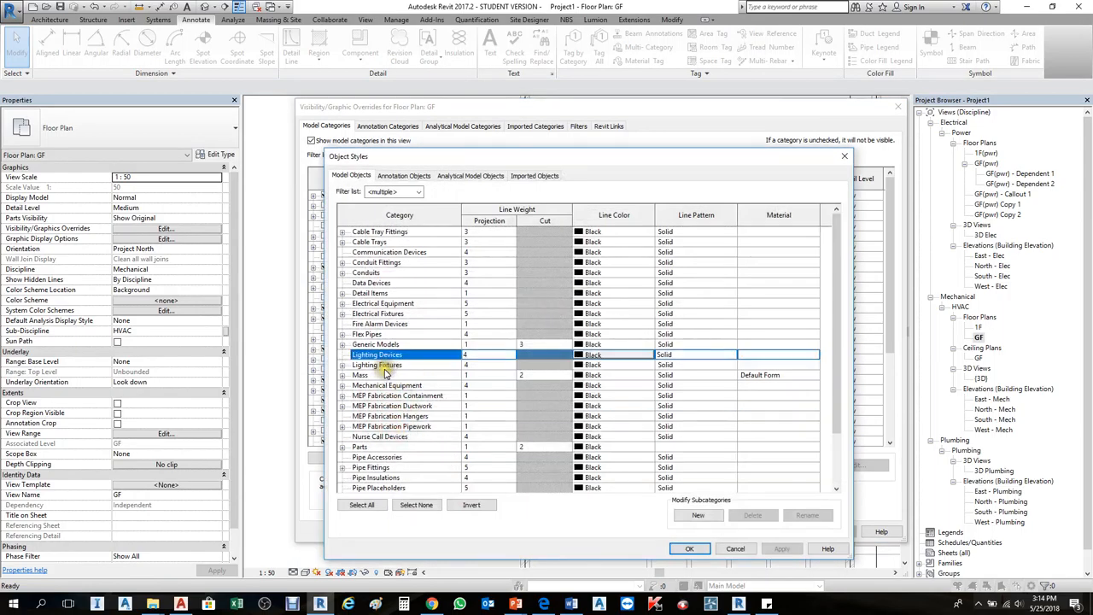
{"action": "left_click", "coordinate": [403, 174]}
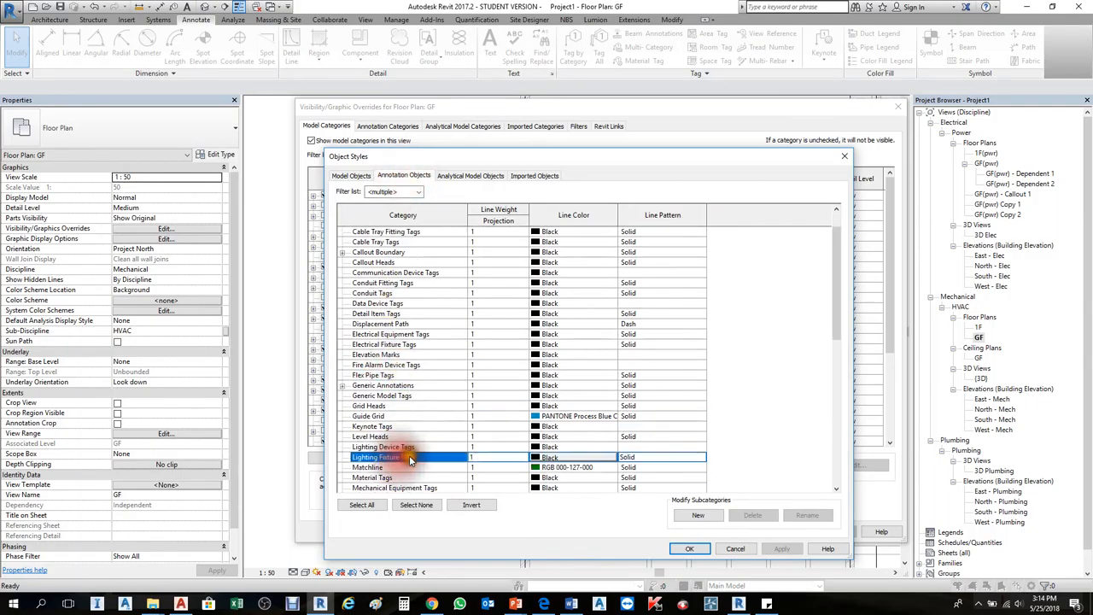
{"action": "scroll", "scroll_direction": "down", "scroll_amount": 3}
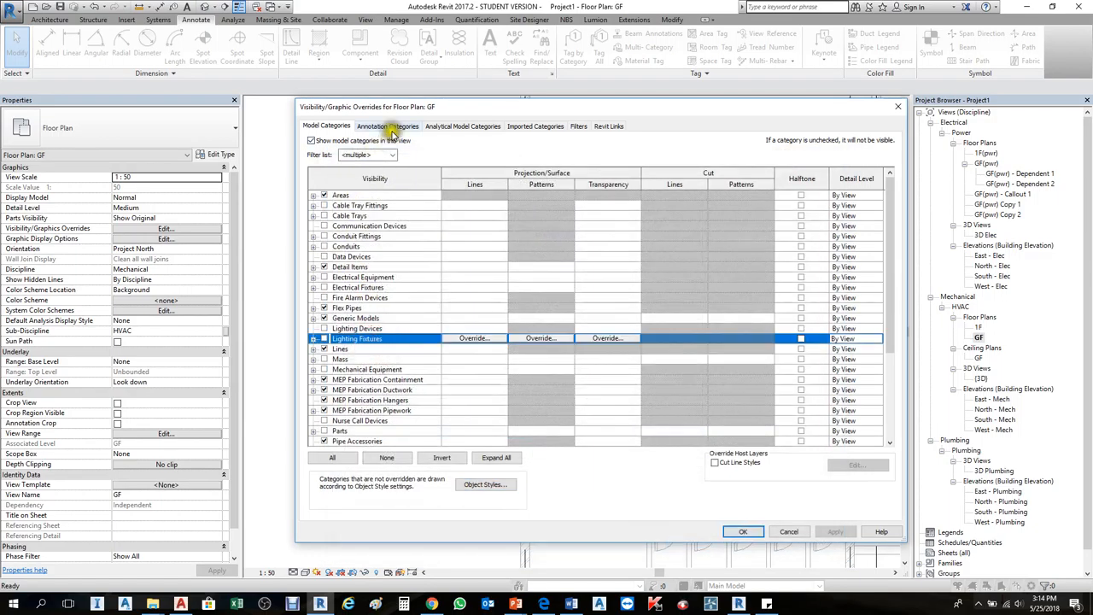
Step: In Visibility/Graphics, override the Lines model category colour to grey
{"action": "left_click", "coordinate": [390, 127]}
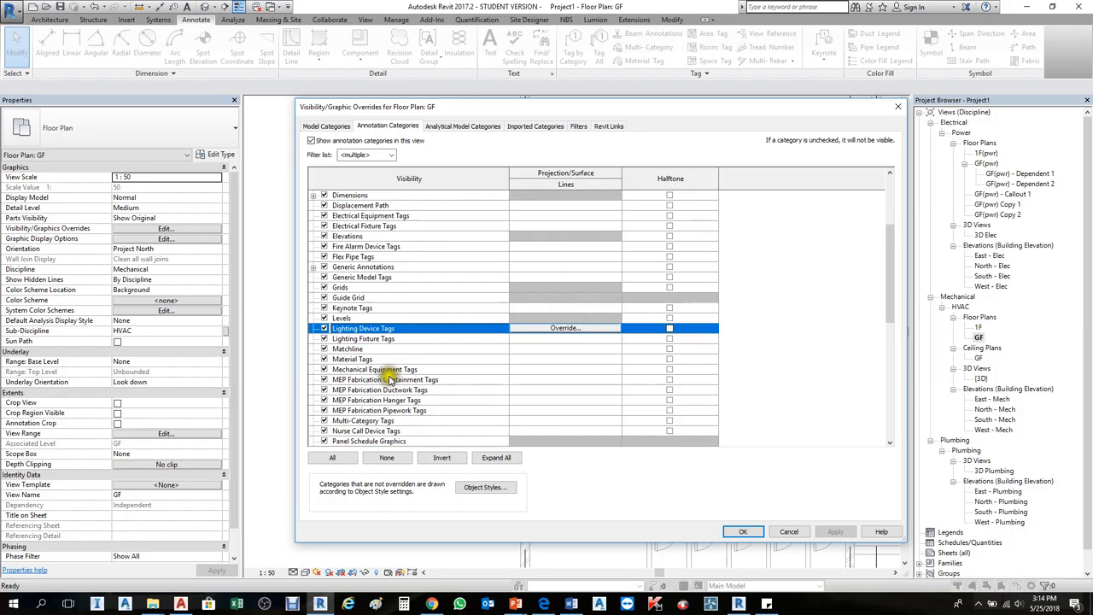
{"action": "left_click", "coordinate": [326, 127]}
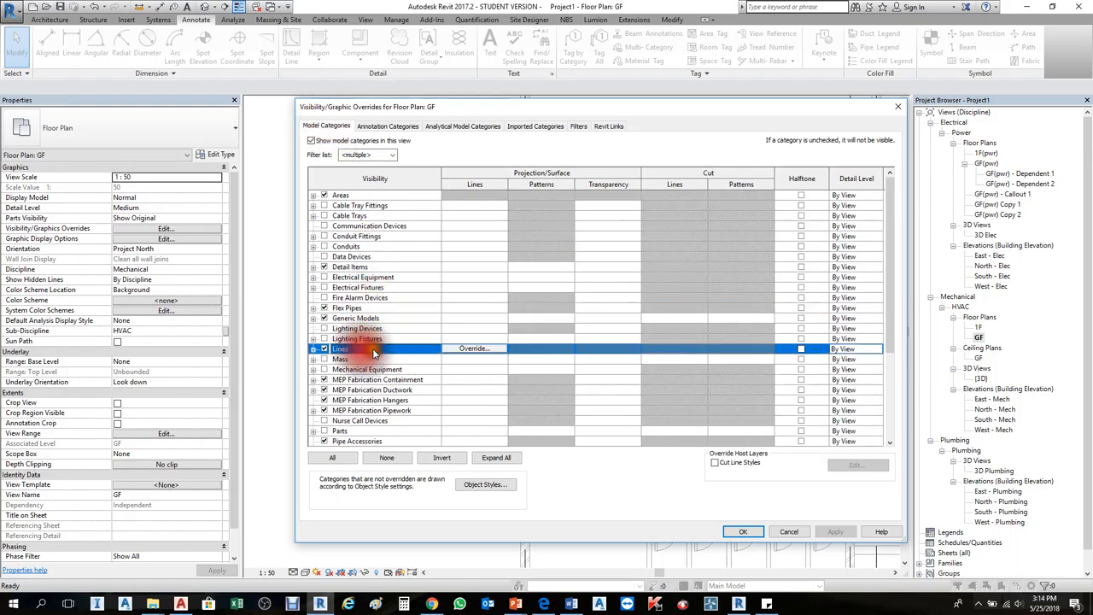
{"action": "left_click", "coordinate": [475, 349]}
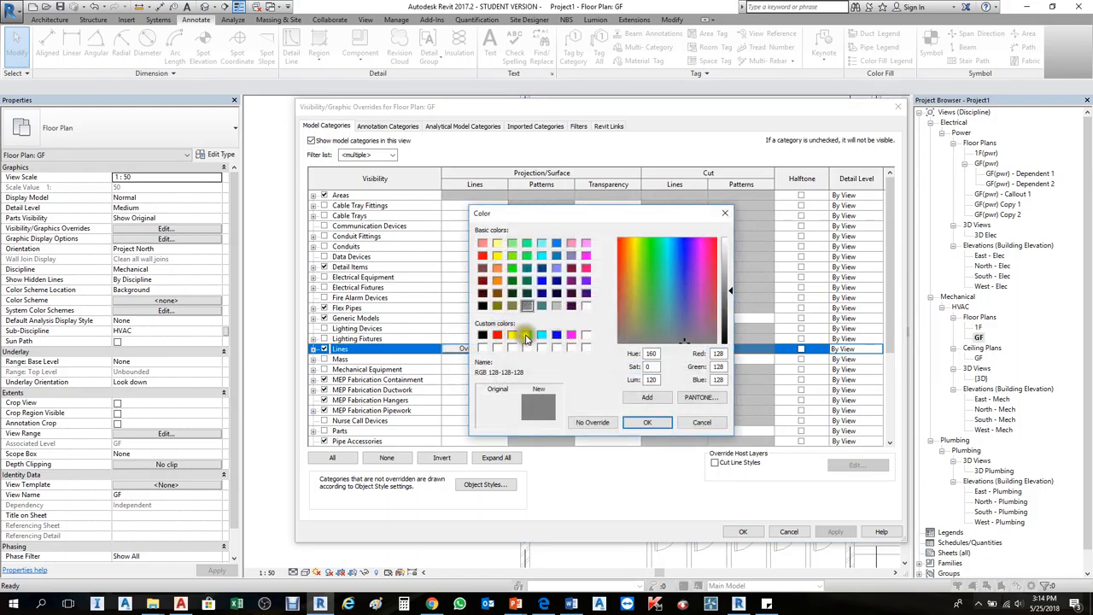
{"action": "left_click", "coordinate": [645, 422]}
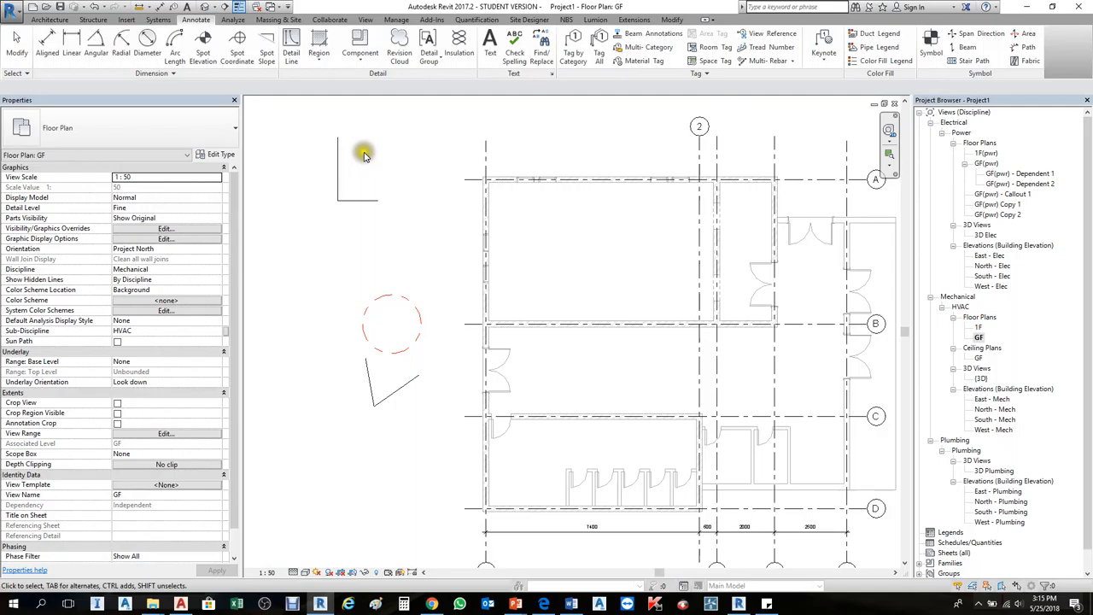
Step: Select and reposition the L-shaped detail lines beside the circle
{"action": "left_click", "coordinate": [350, 185]}
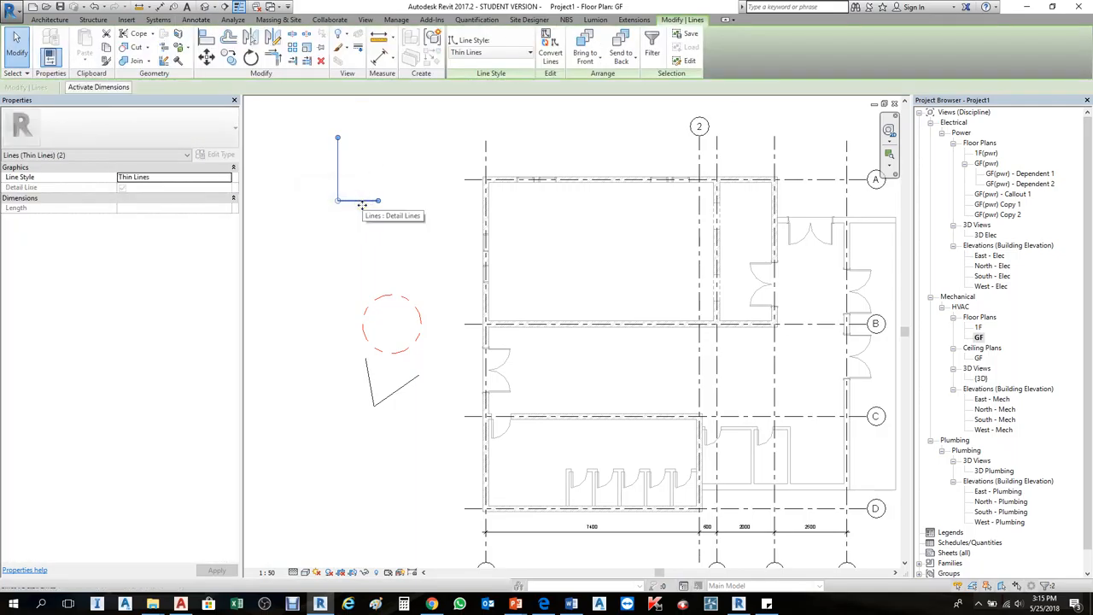
{"action": "left_click", "coordinate": [376, 386]}
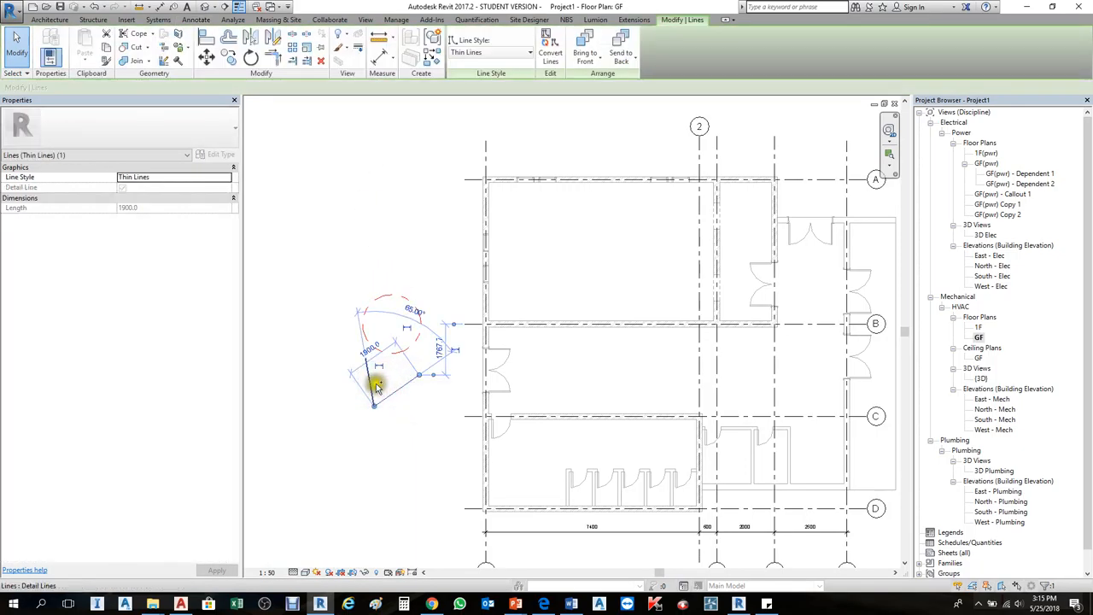
{"action": "right_click", "coordinate": [378, 385]}
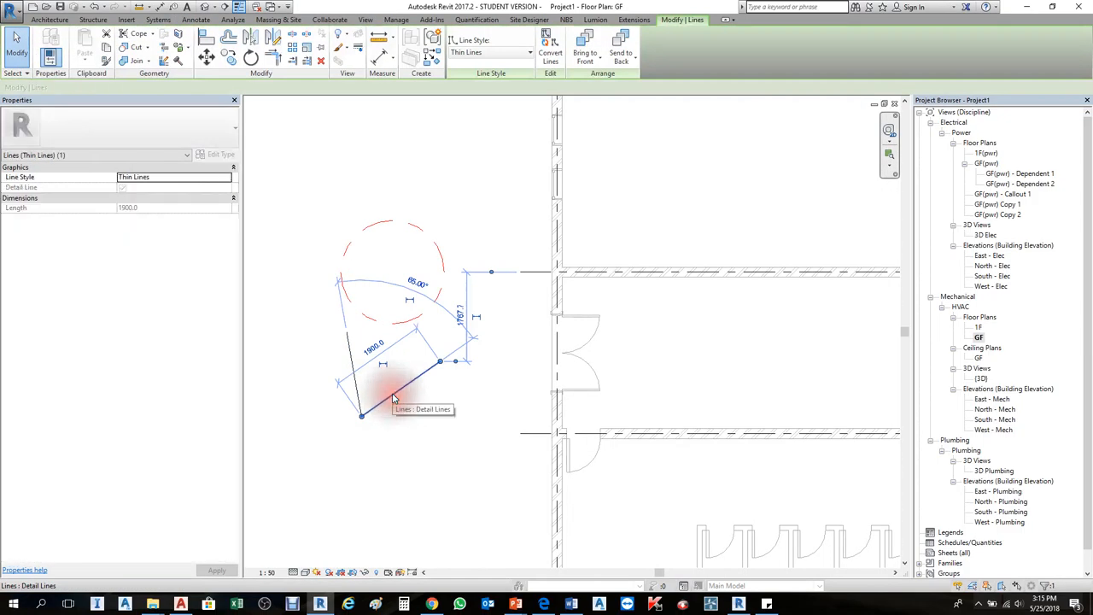
Step: Override these lines by element to green, solid, weight 2 in this view
{"action": "right_click", "coordinate": [392, 396]}
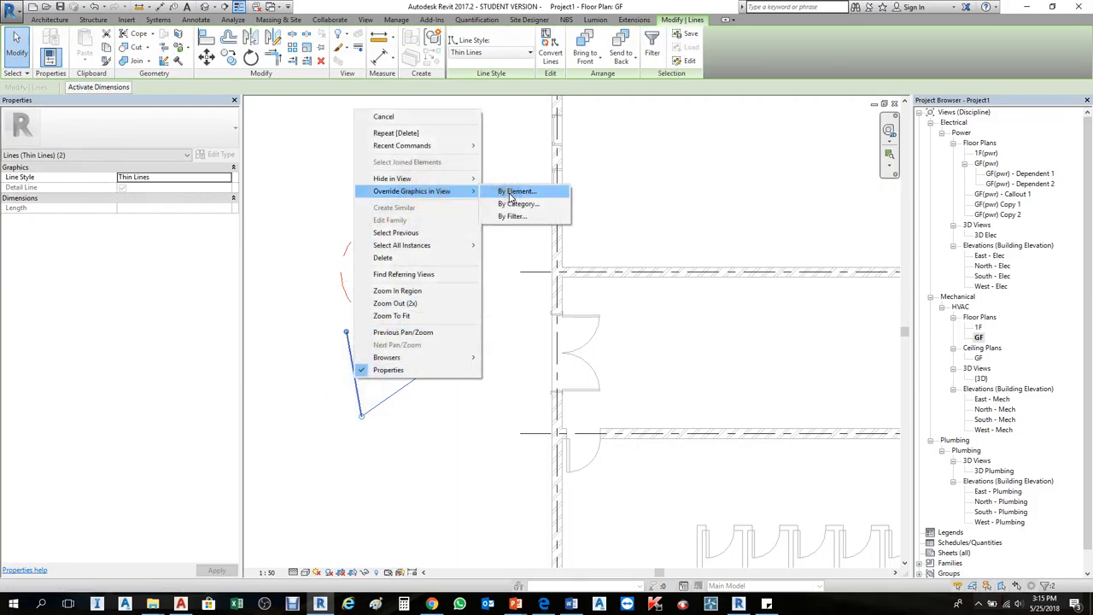
{"action": "left_click", "coordinate": [513, 191]}
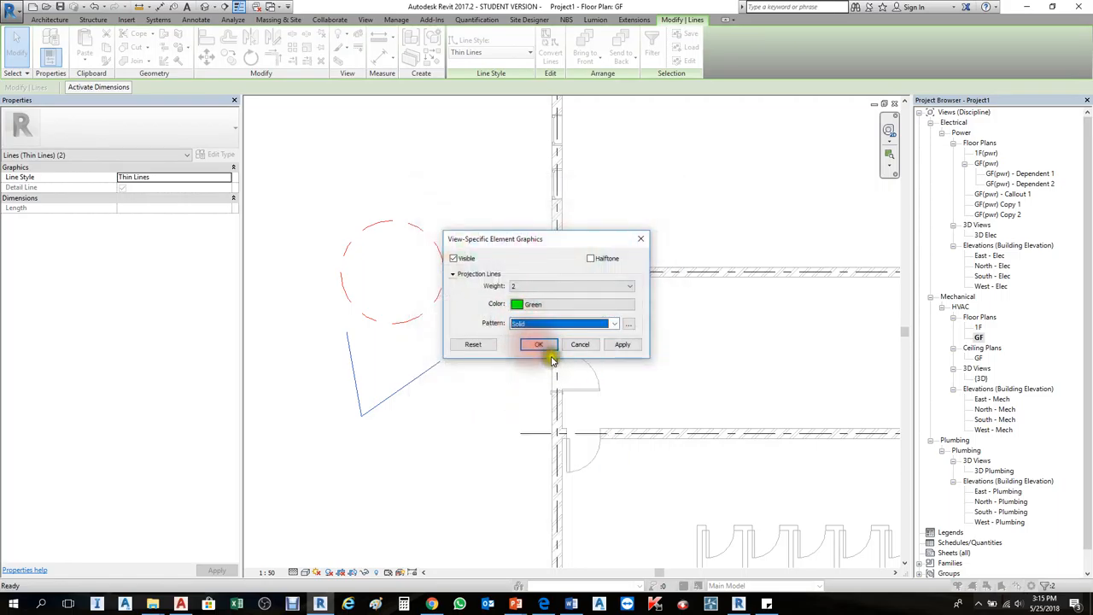
{"action": "left_click", "coordinate": [539, 345]}
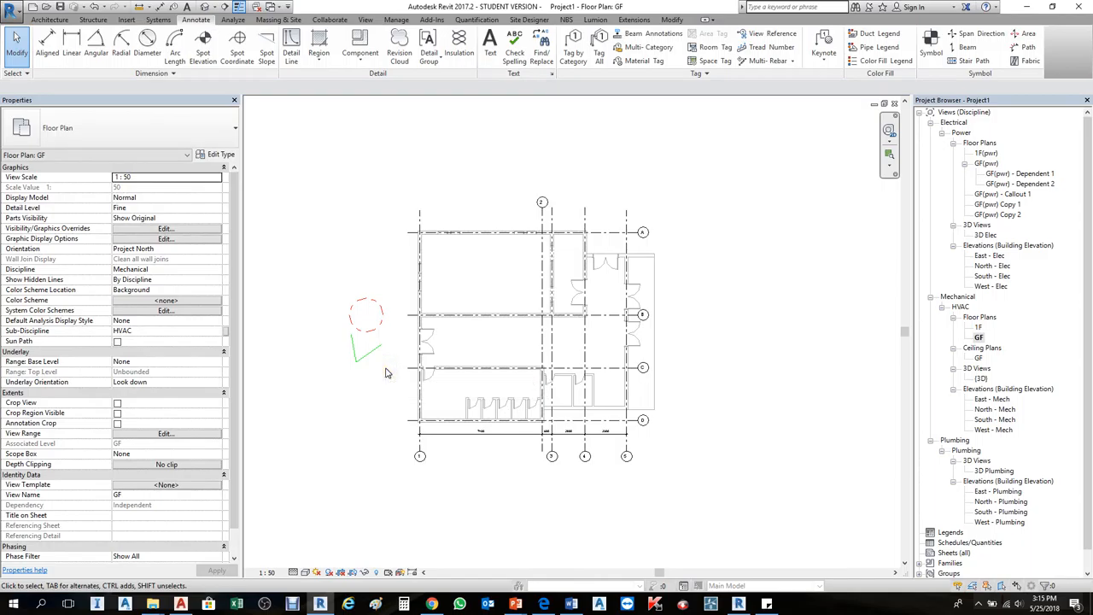
{"action": "mouse_move", "coordinate": [342, 281]}
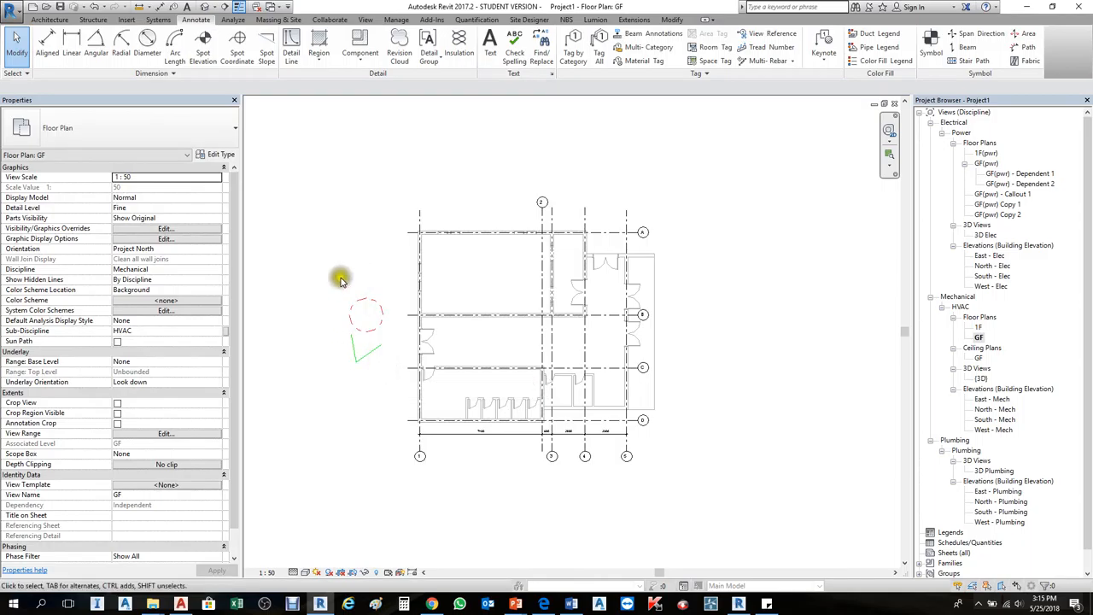